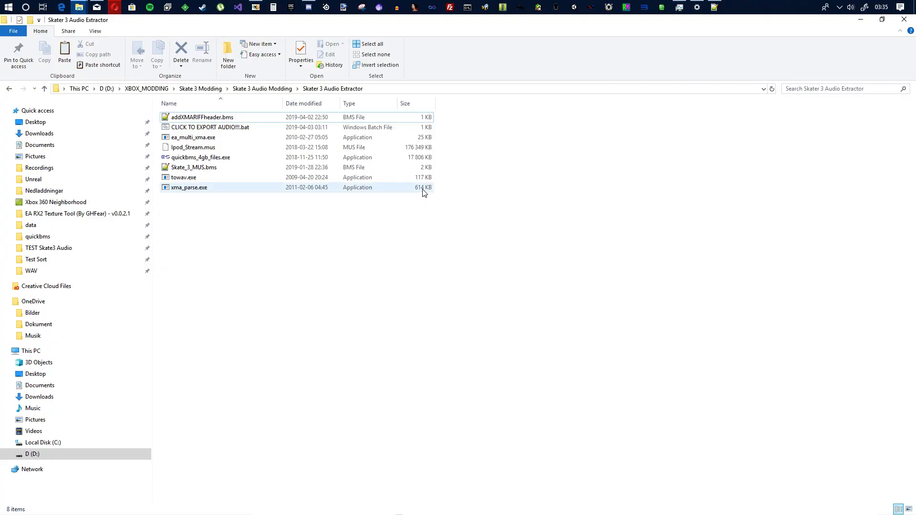
pyautogui.moveTo(411, 186)
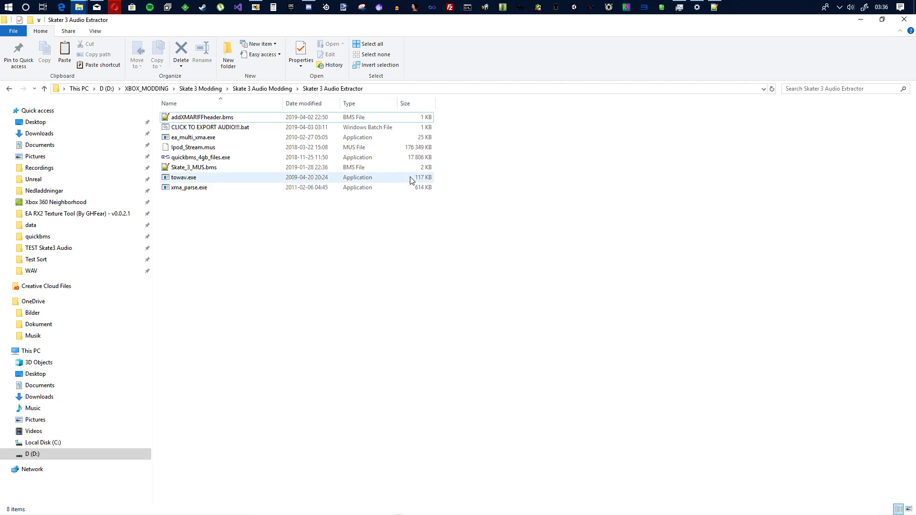
pyautogui.moveTo(402, 177)
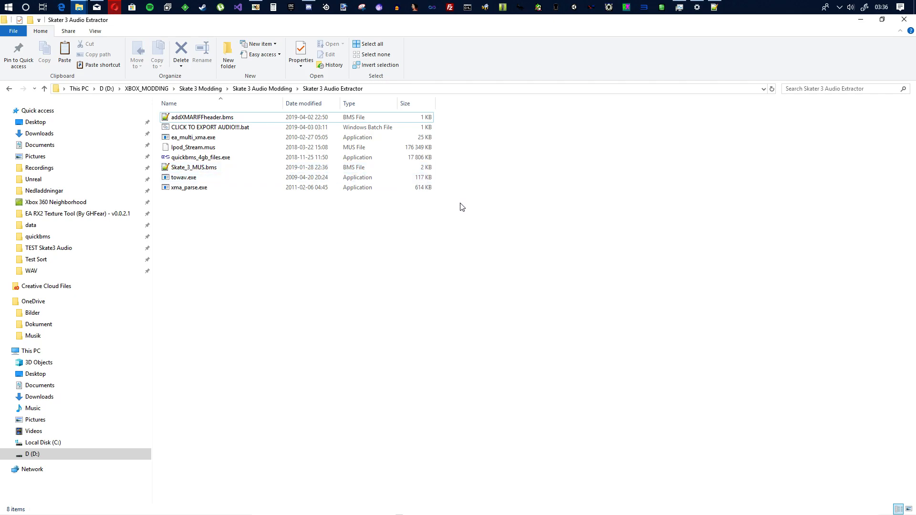
pyautogui.moveTo(465, 213)
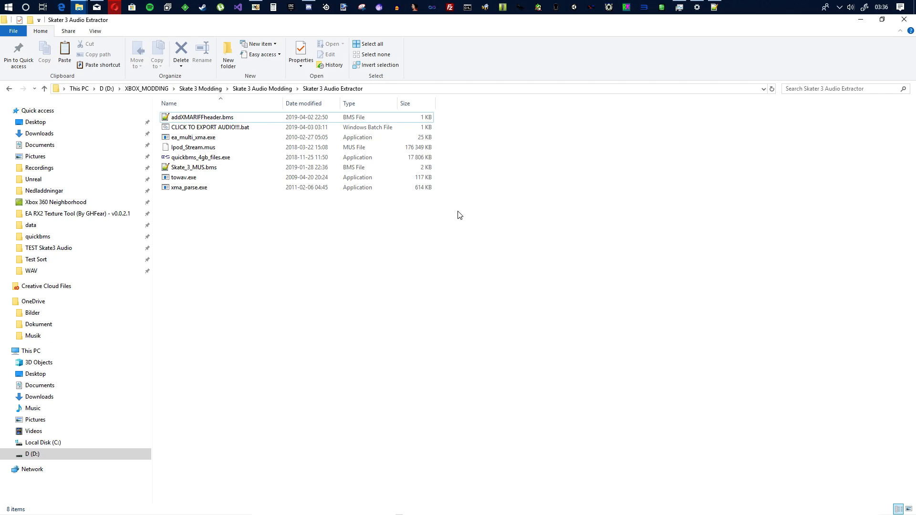
pyautogui.moveTo(442, 206)
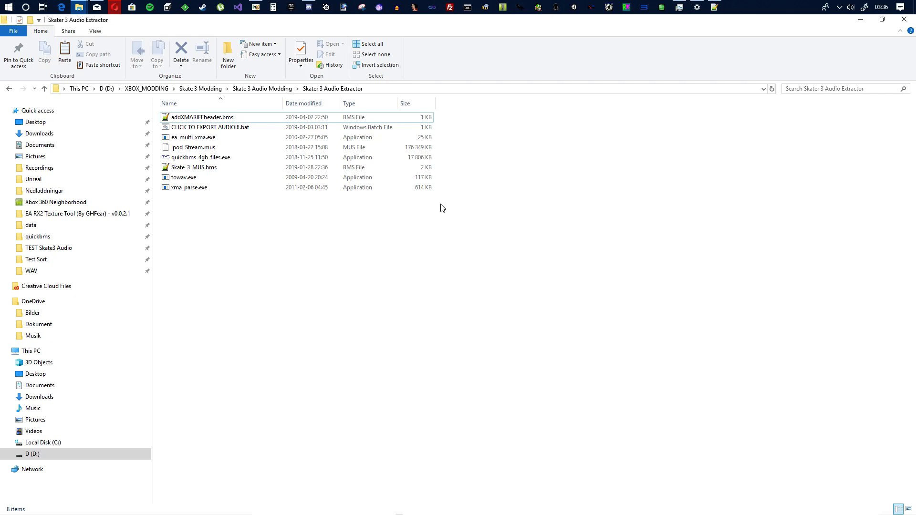
pyautogui.moveTo(482, 212)
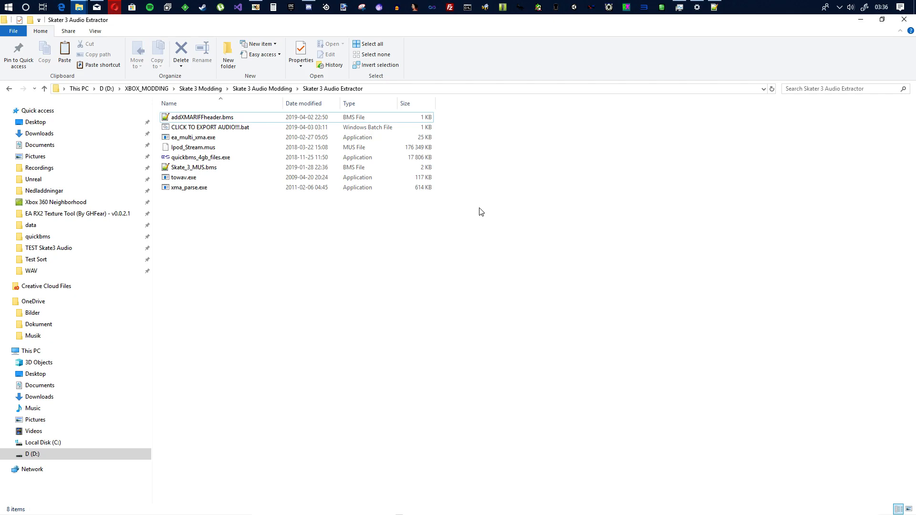
pyautogui.moveTo(455, 220)
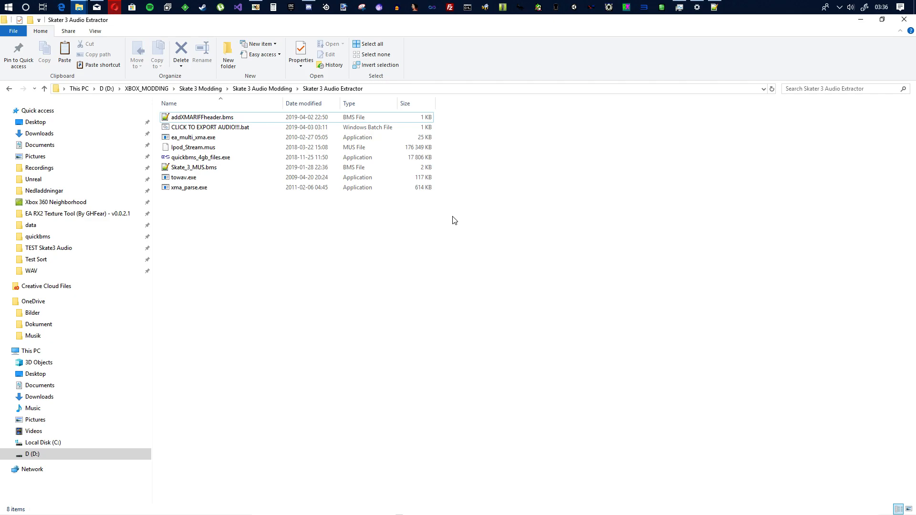
pyautogui.moveTo(355, 232)
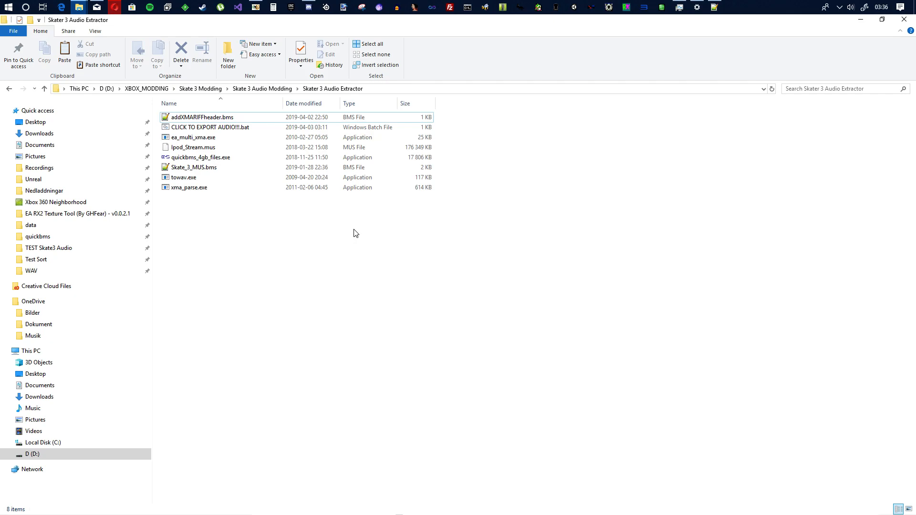
pyautogui.moveTo(336, 224)
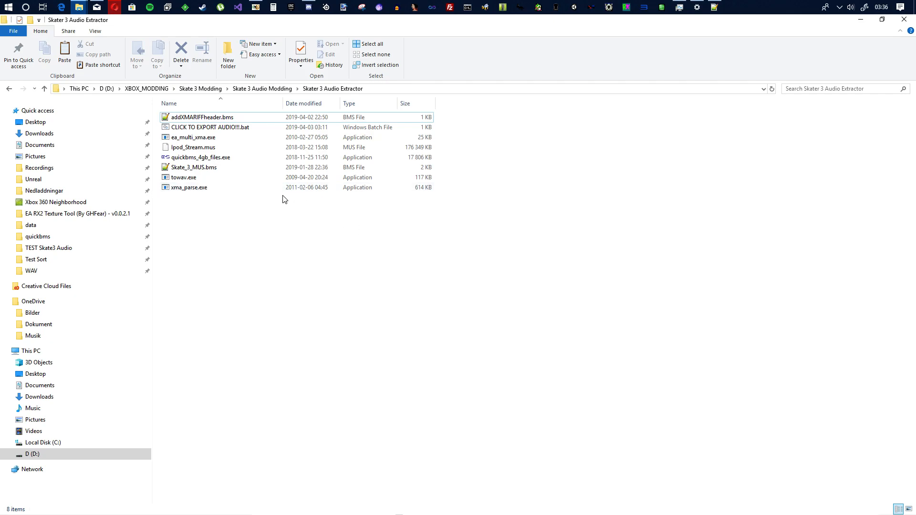
# Check the Ipod_Stream.mus source file, then run the audio export batch script.
pyautogui.click(191, 147)
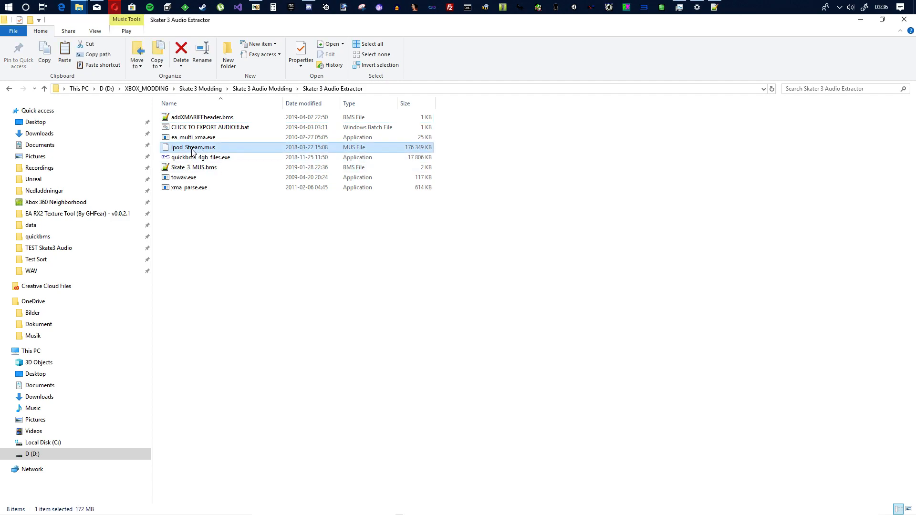
pyautogui.moveTo(218, 157)
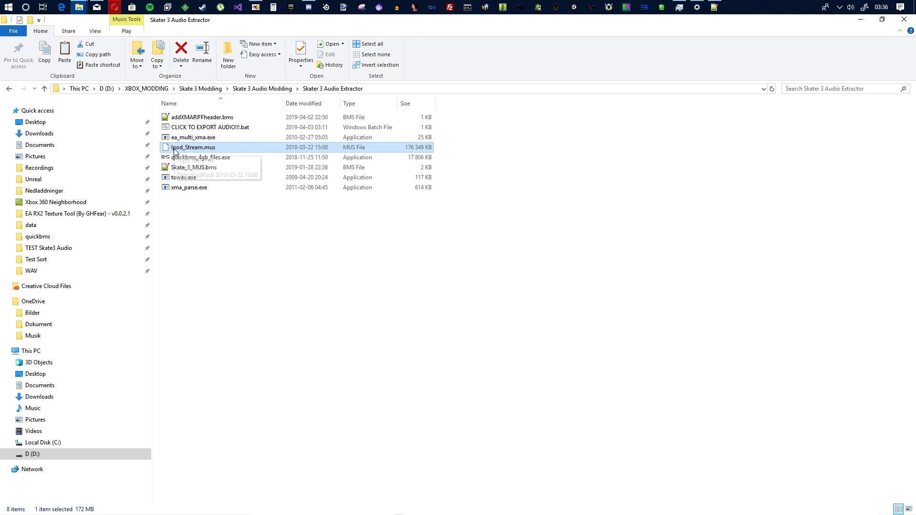
pyautogui.moveTo(216, 156)
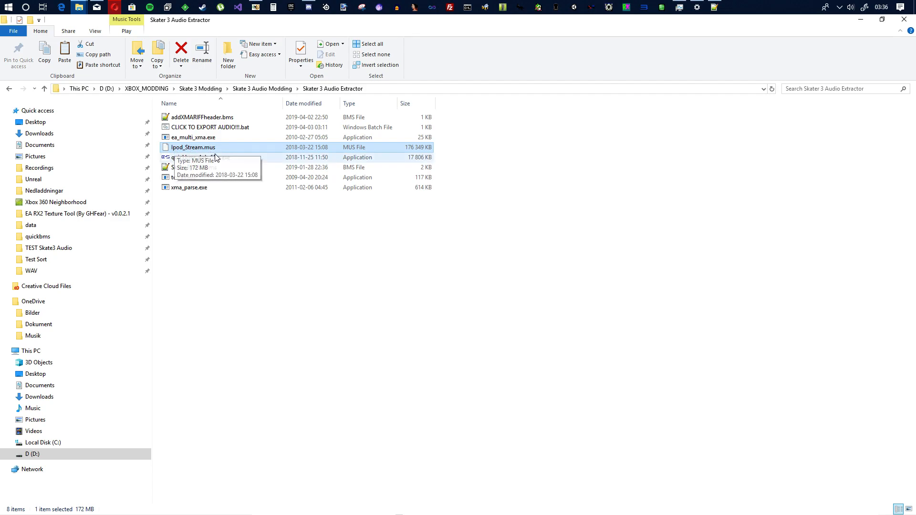
pyautogui.moveTo(395, 164)
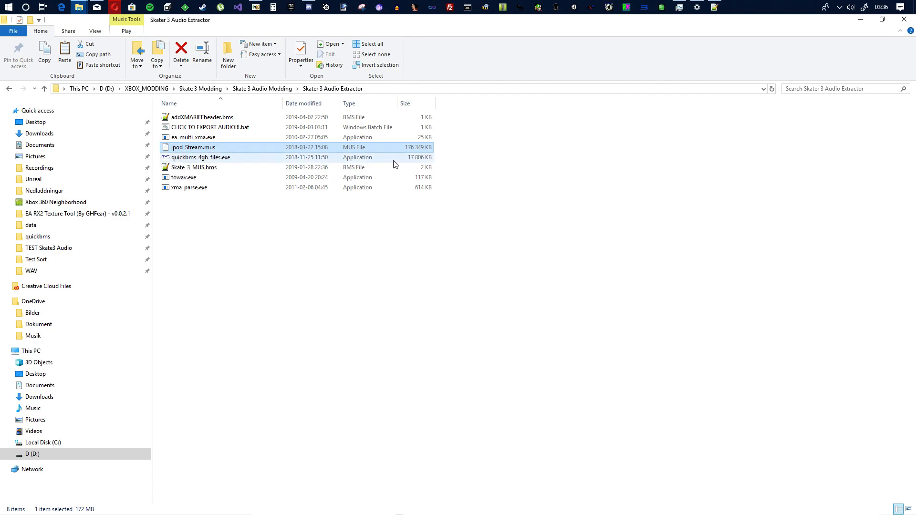
pyautogui.moveTo(199, 149)
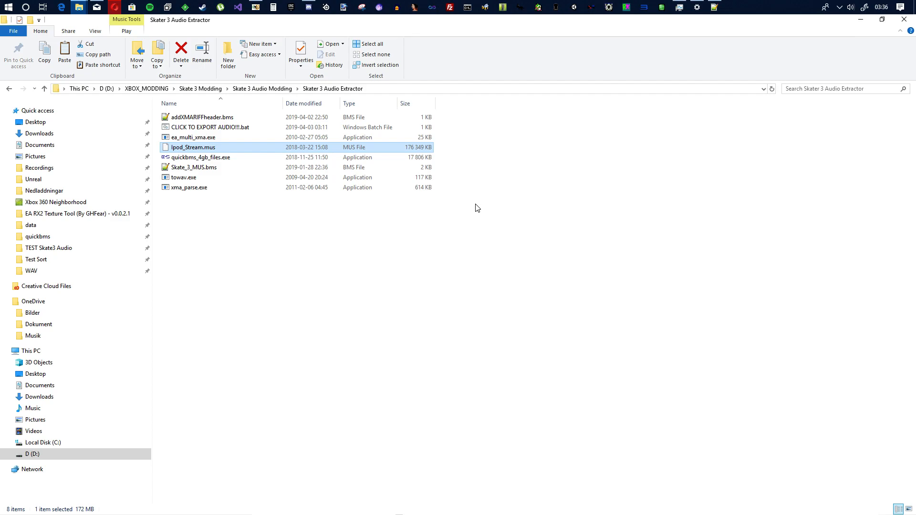
pyautogui.moveTo(471, 202)
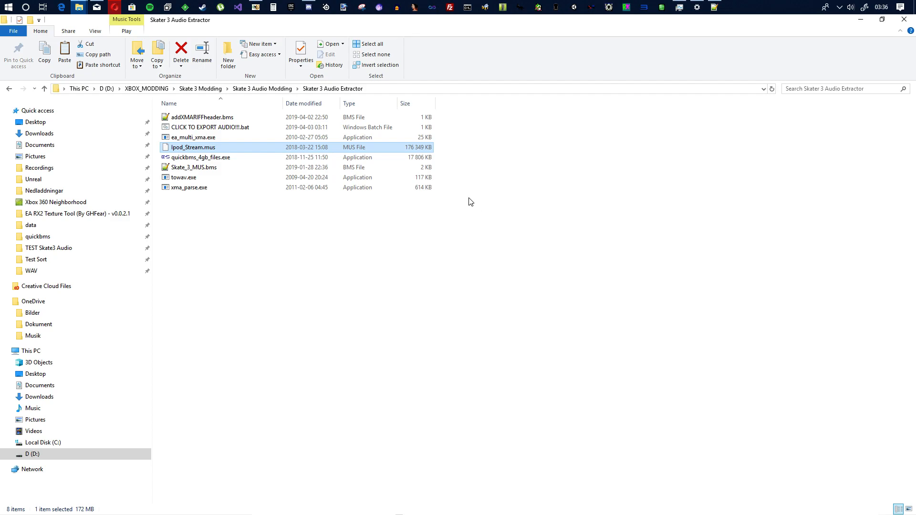
pyautogui.moveTo(445, 192)
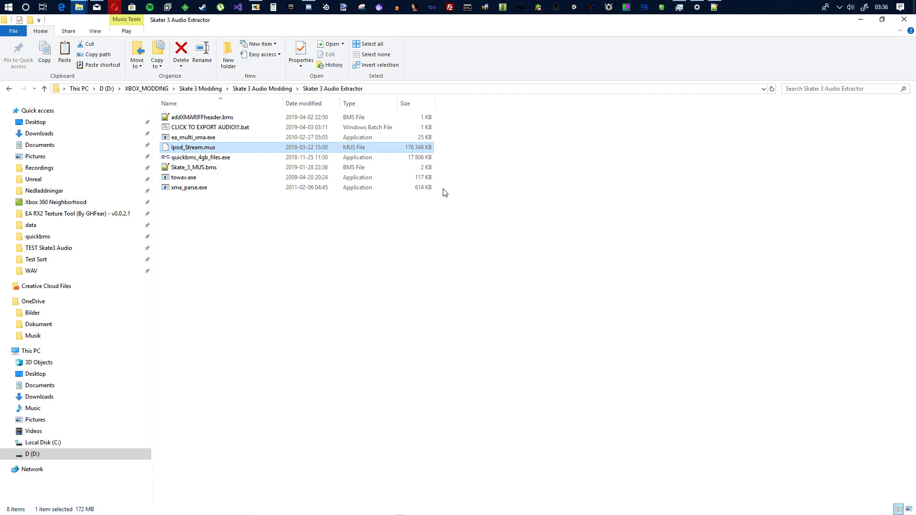
pyautogui.moveTo(436, 198)
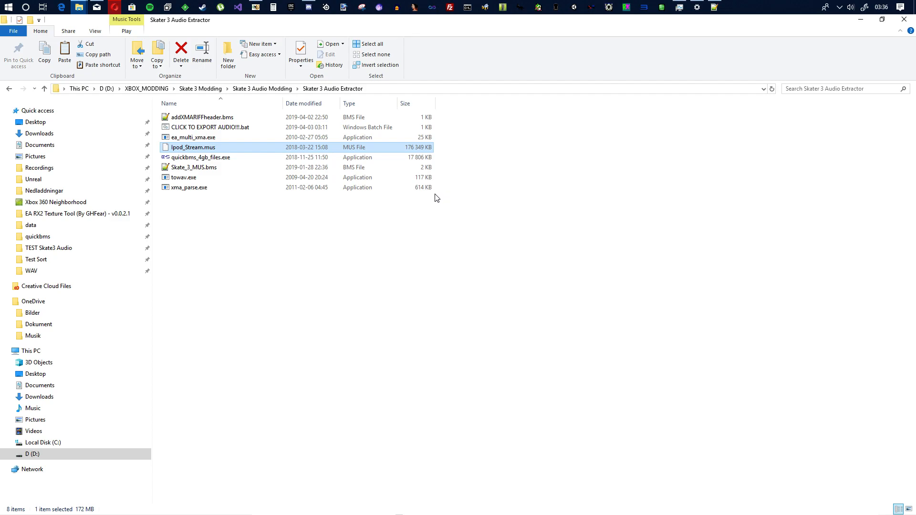
pyautogui.moveTo(433, 203)
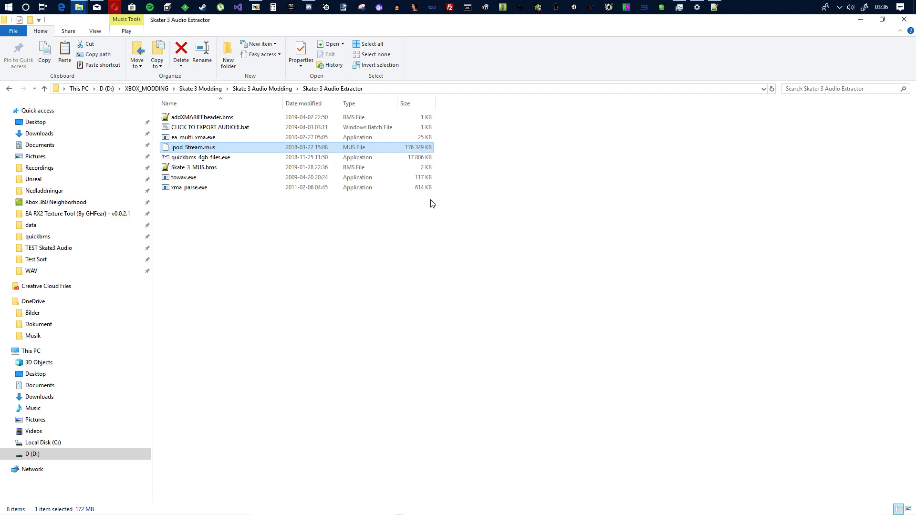
pyautogui.moveTo(418, 198)
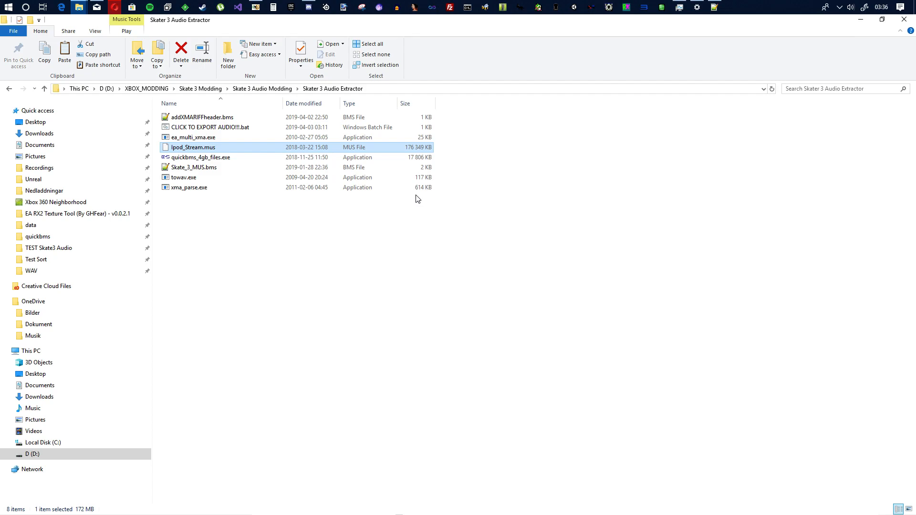
pyautogui.moveTo(455, 208)
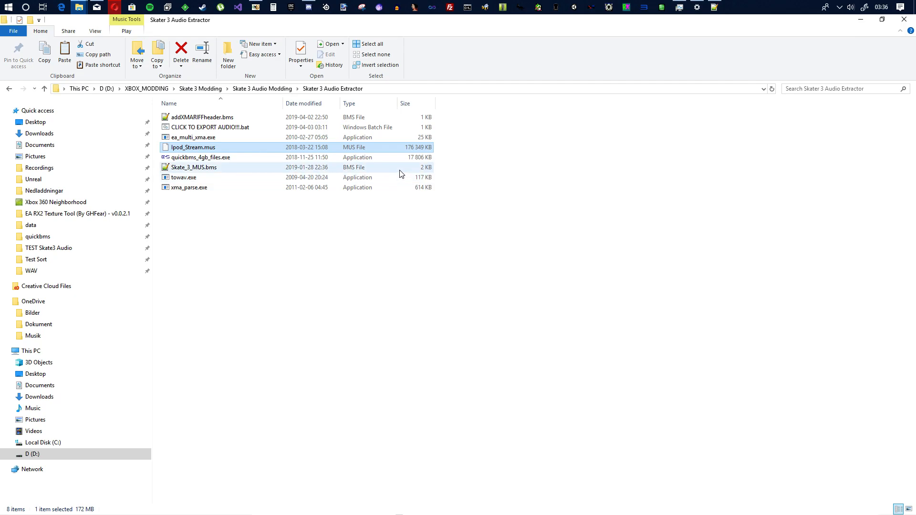
pyautogui.moveTo(362, 170)
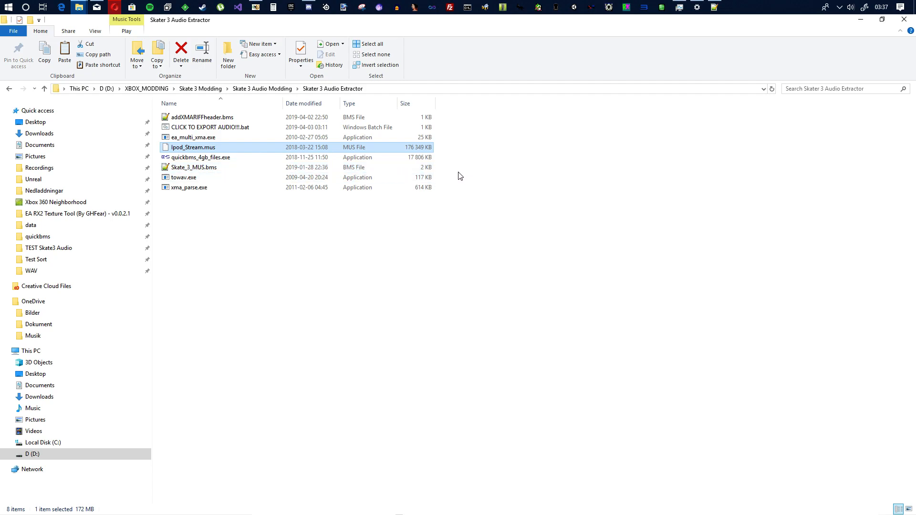
pyautogui.moveTo(200, 187)
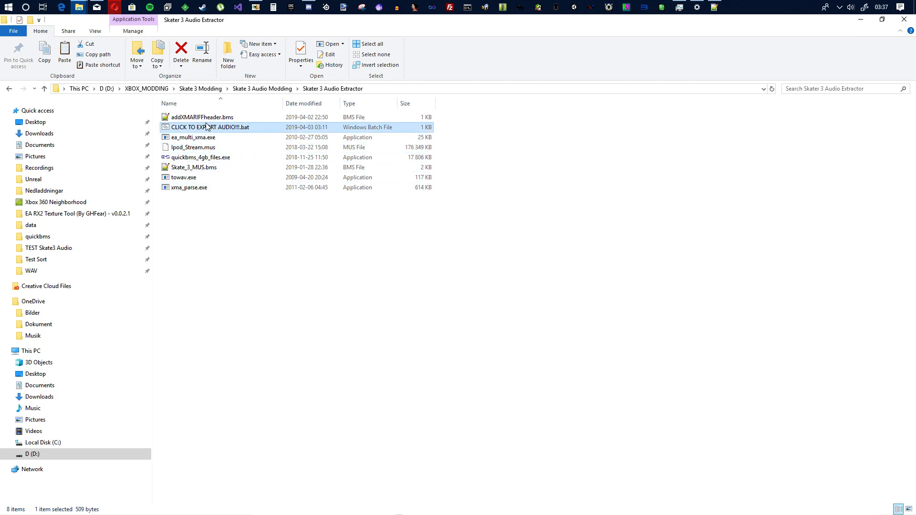
pyautogui.click(192, 147)
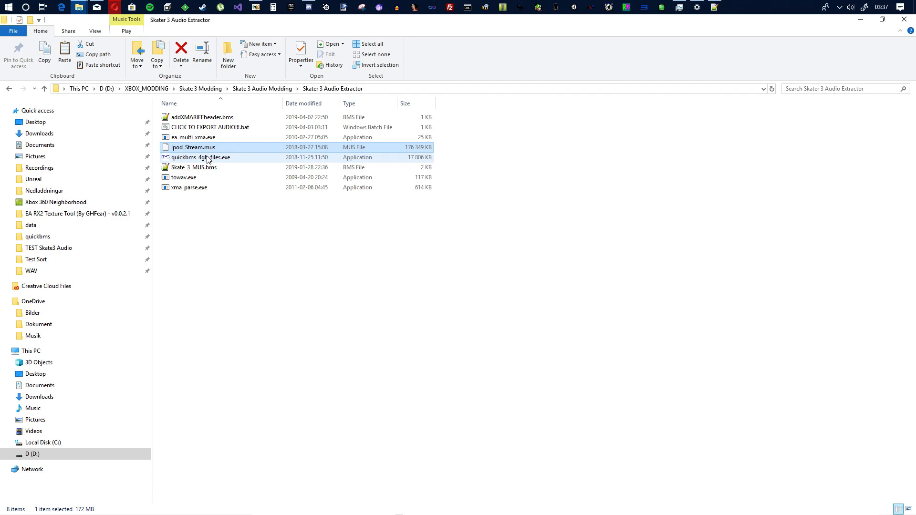
pyautogui.click(187, 187)
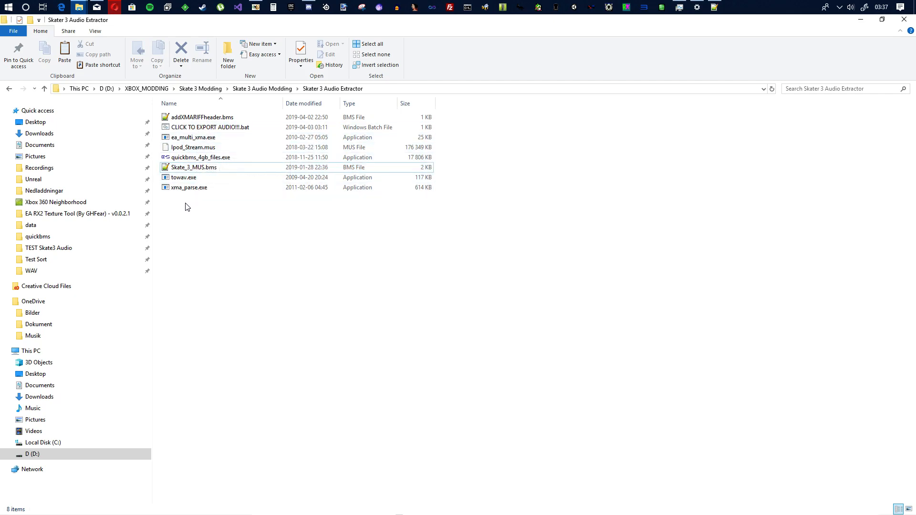
pyautogui.click(190, 187)
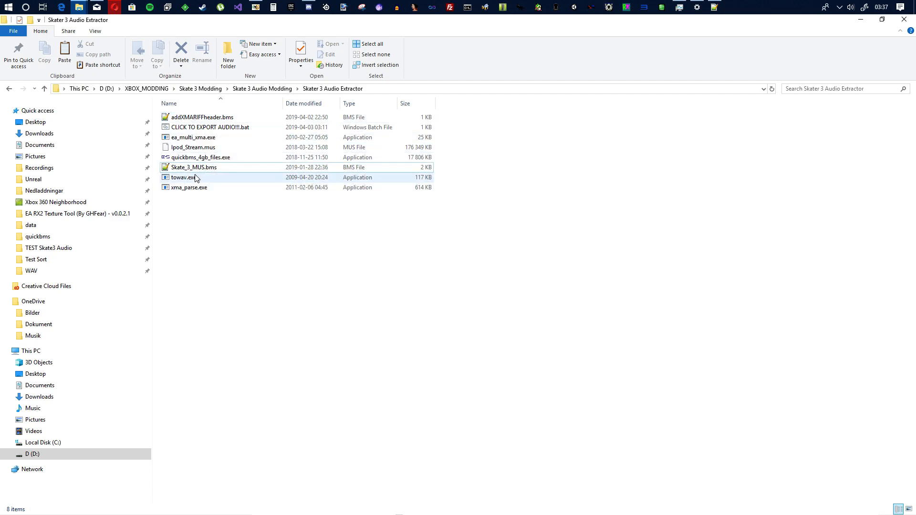
pyautogui.moveTo(190, 167)
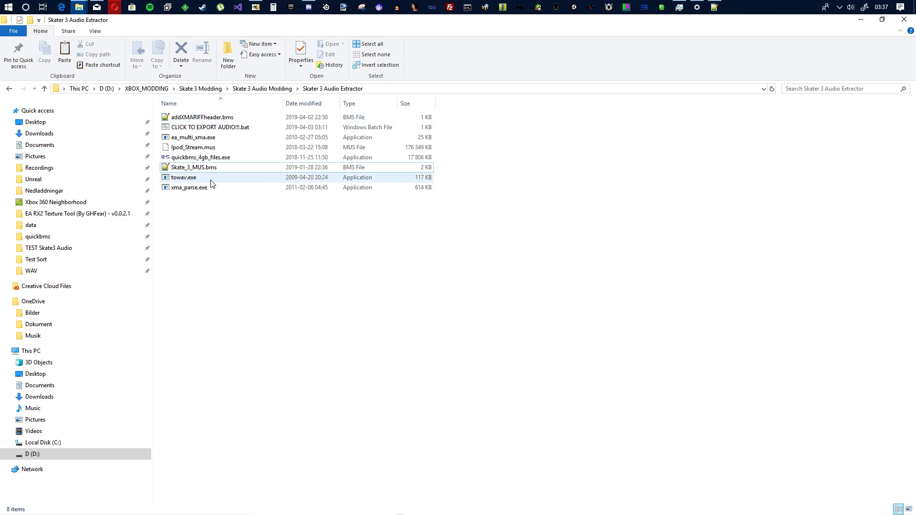
pyautogui.click(188, 188)
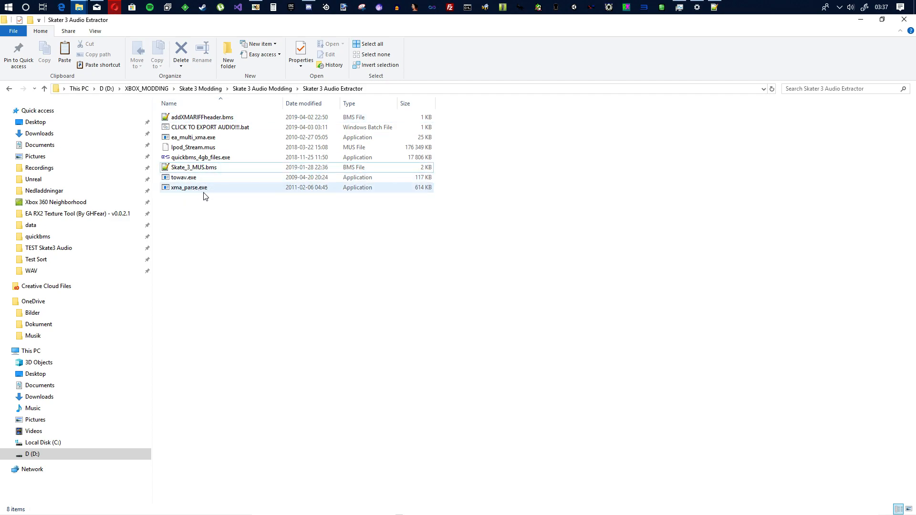
pyautogui.click(192, 147)
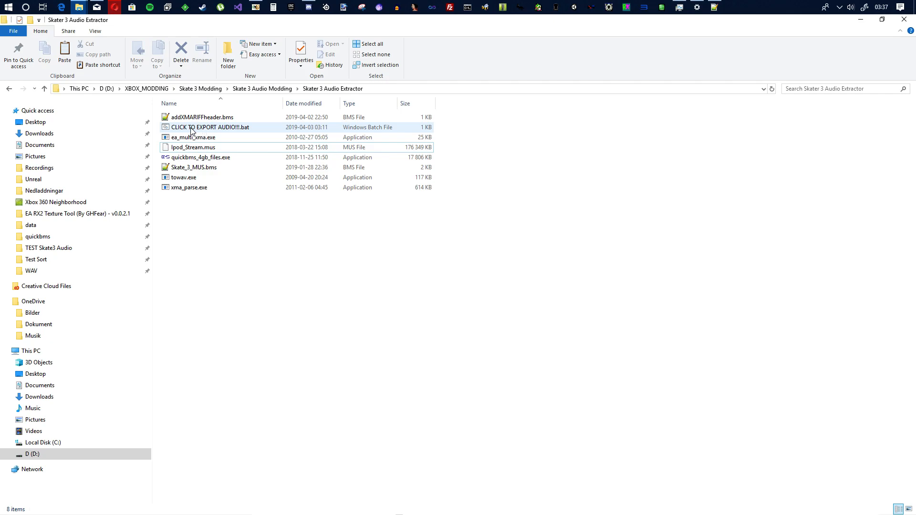
pyautogui.moveTo(200, 128)
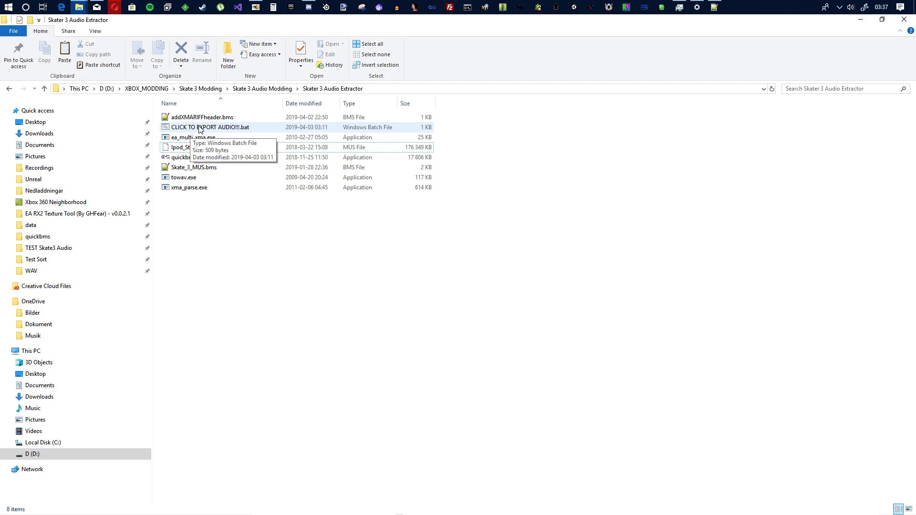
pyautogui.click(207, 127)
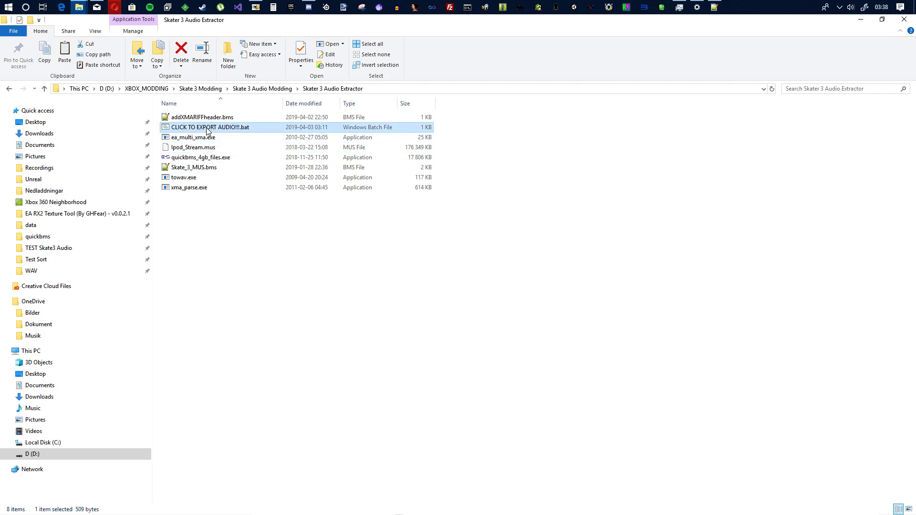
pyautogui.moveTo(236, 133)
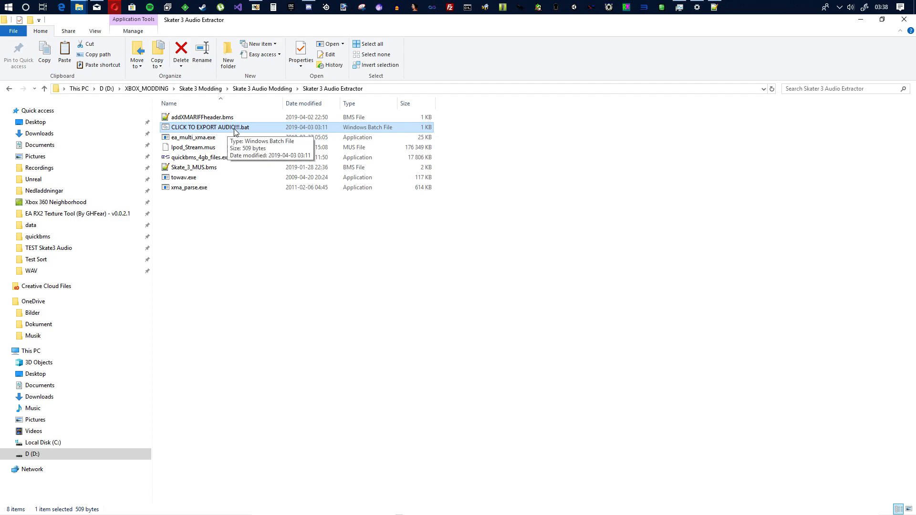
pyautogui.moveTo(194, 169)
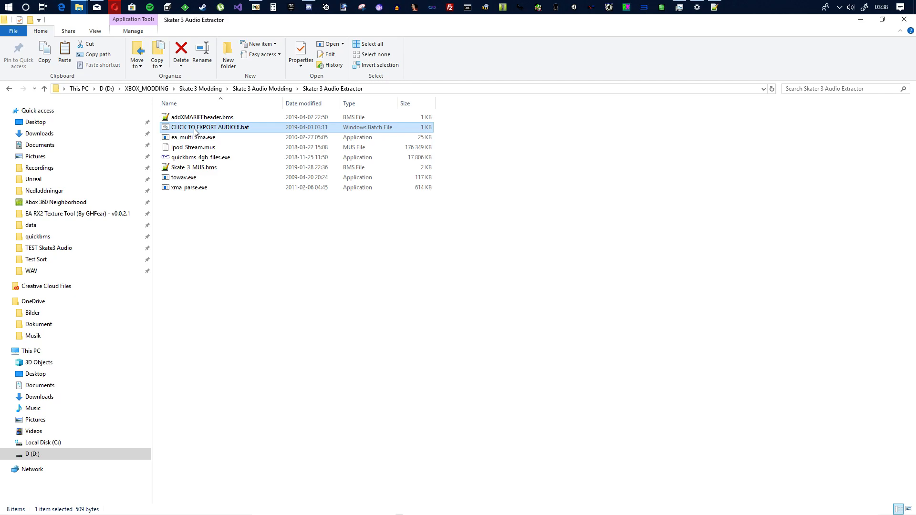
pyautogui.doubleClick(196, 127)
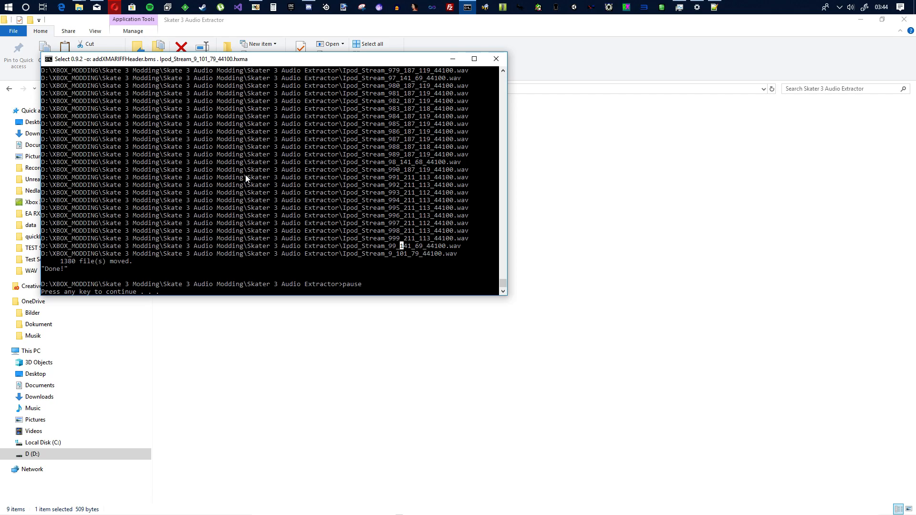
pyautogui.moveTo(304, 195)
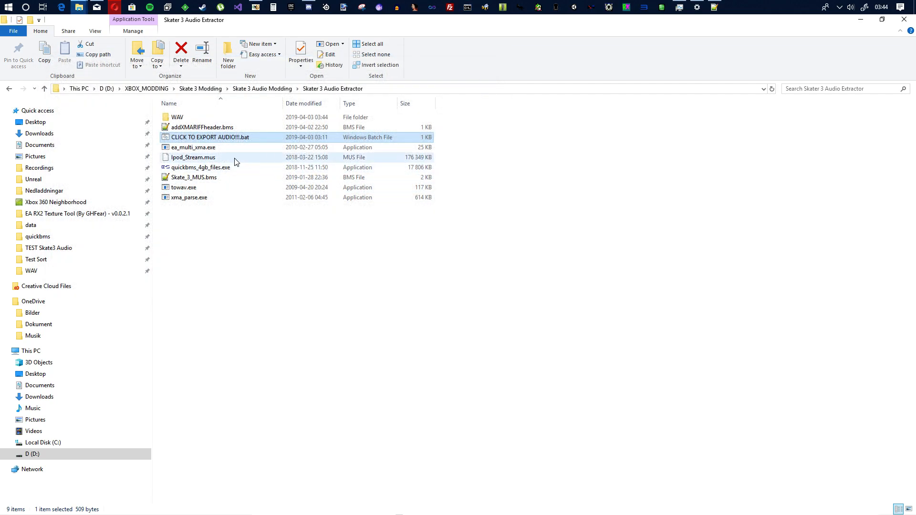
# Open the WAV folder and select Ipod_Stream_1_101_79_44100.wav, scrolling down the list.
pyautogui.click(177, 116)
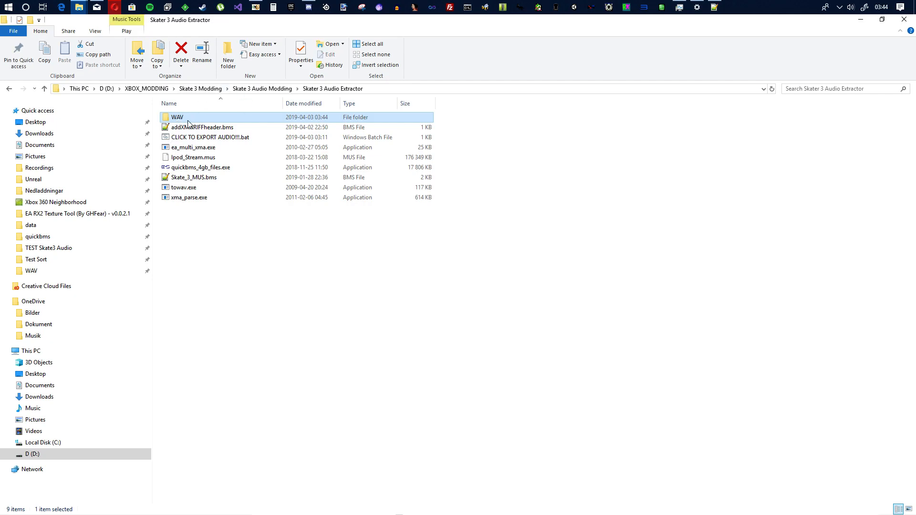
pyautogui.doubleClick(177, 117)
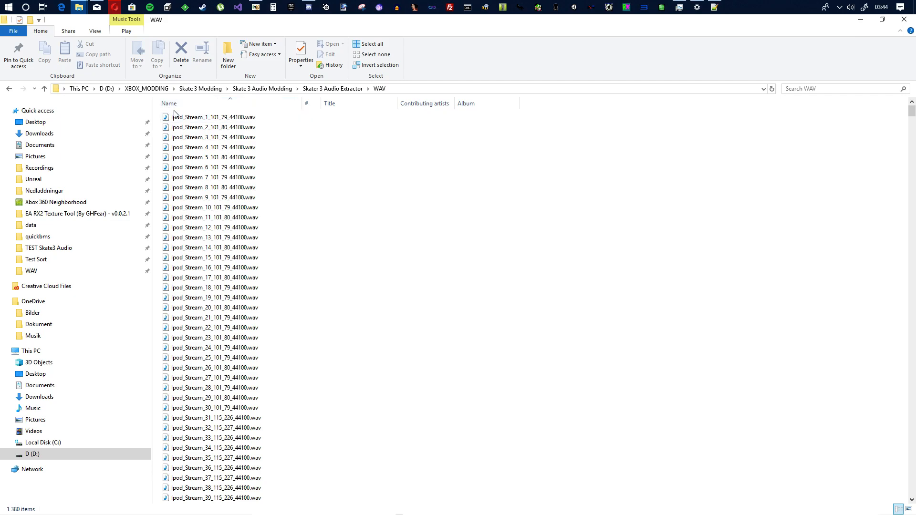
pyautogui.moveTo(227, 175)
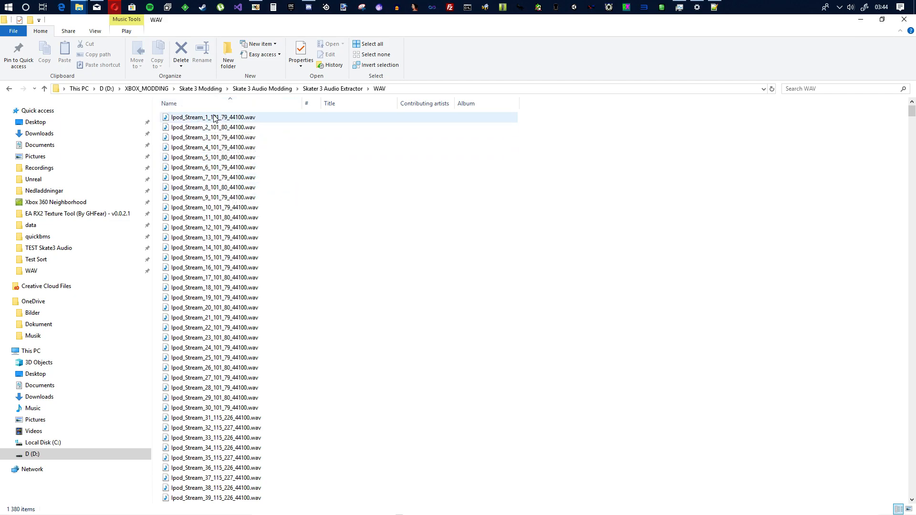
pyautogui.click(213, 117)
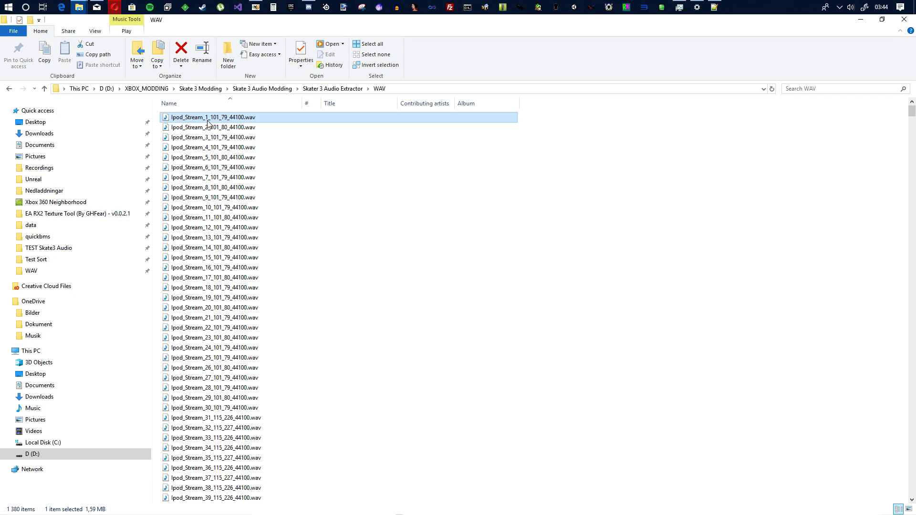
pyautogui.moveTo(212, 121)
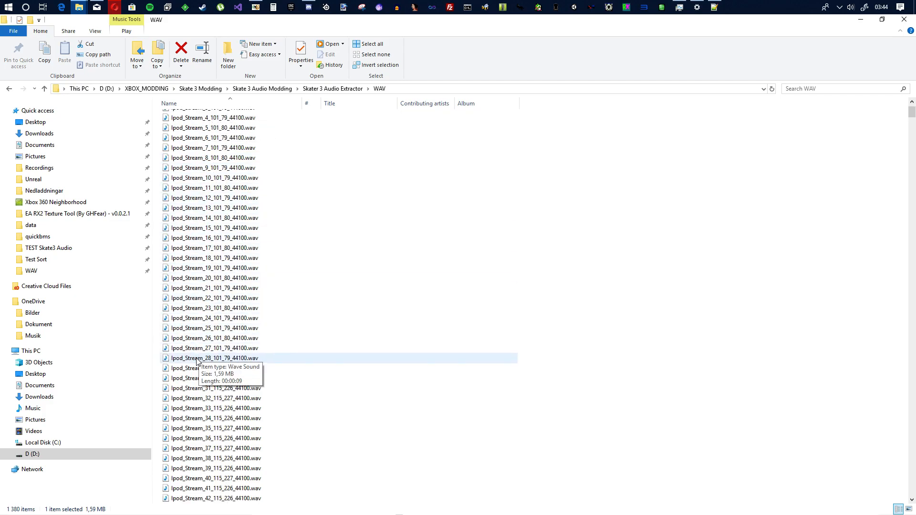
pyautogui.scroll(-3)
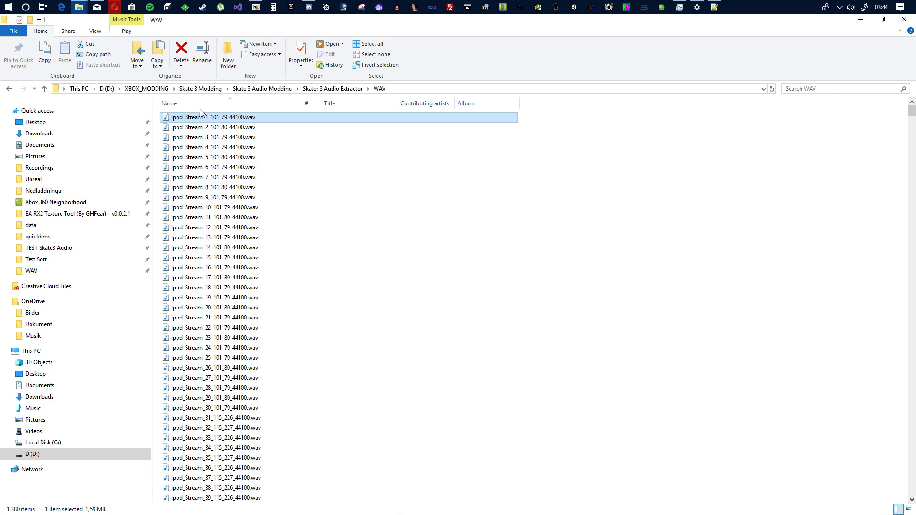
pyautogui.moveTo(214, 116)
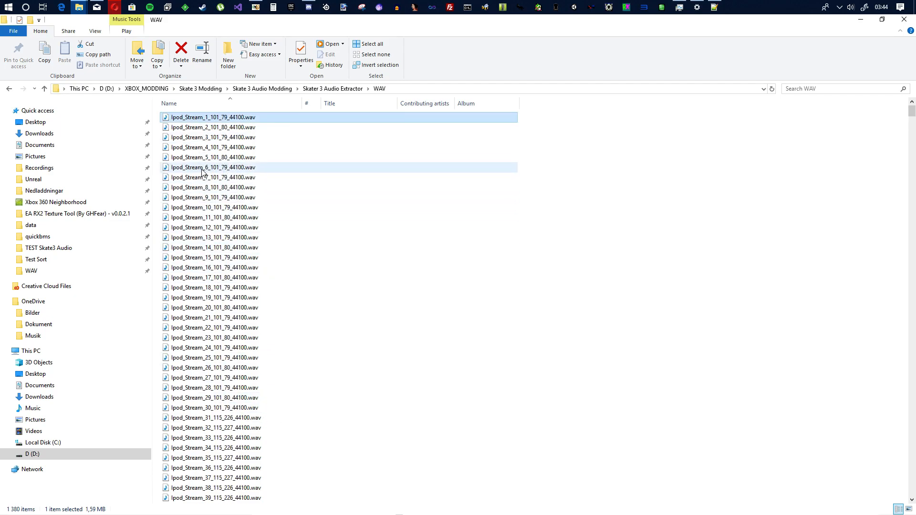
pyautogui.moveTo(229, 119)
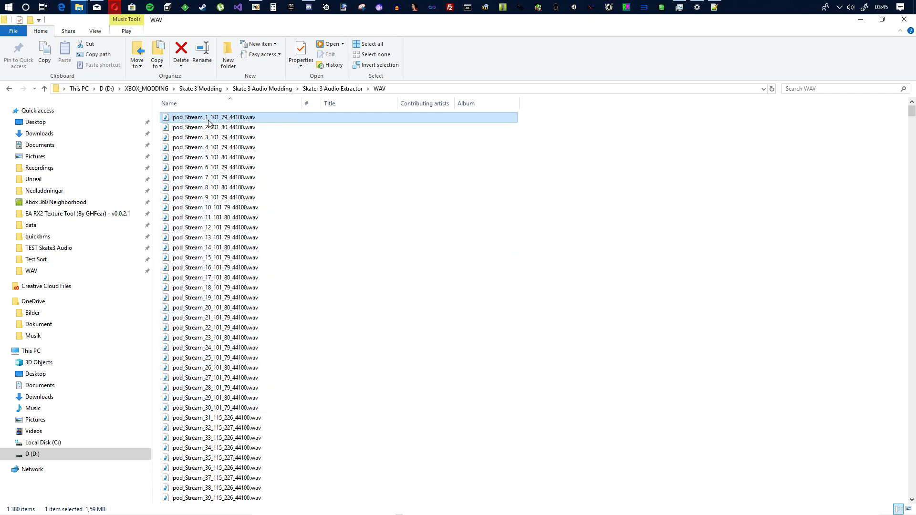
pyautogui.moveTo(212, 122)
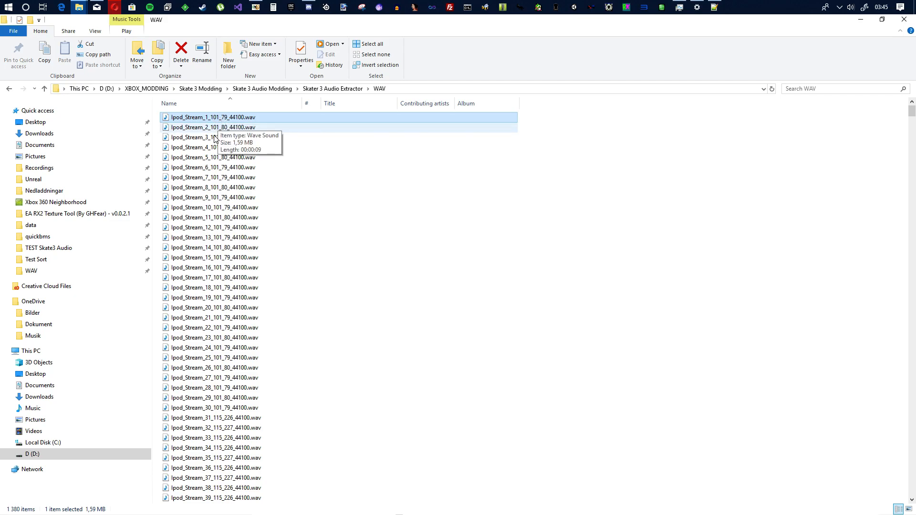
pyautogui.moveTo(222, 418)
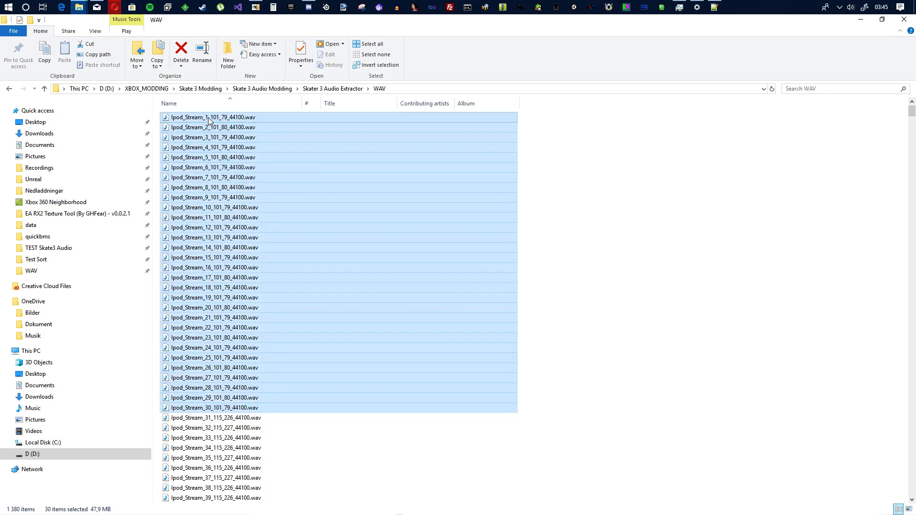
pyautogui.moveTo(226, 291)
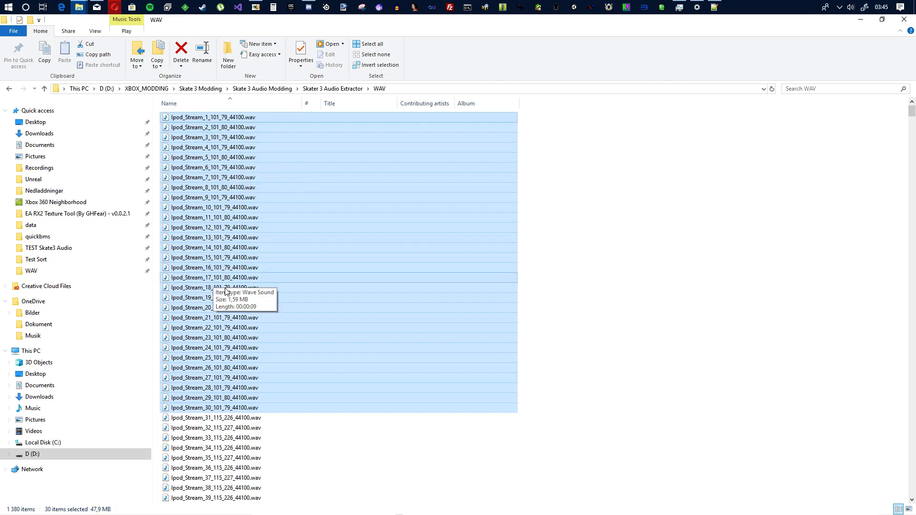
pyautogui.moveTo(207, 207)
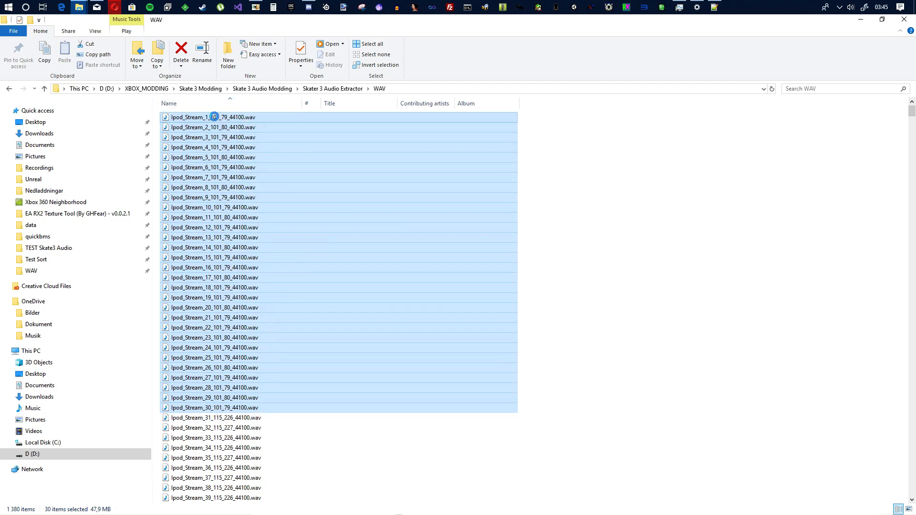
# Play the thirty selected WAV segments in Windows Media Player via the context menu.
pyautogui.rightClick(215, 117)
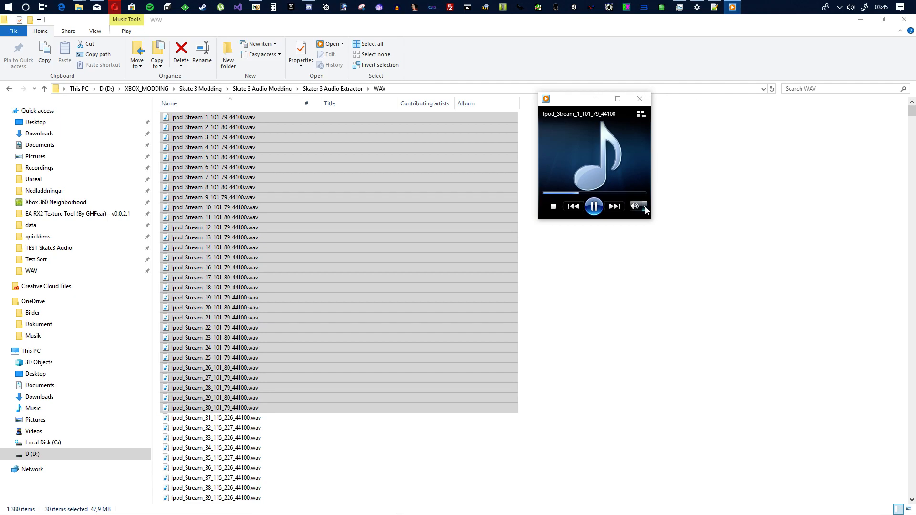
# Skip ahead through the next song segments, then close the Windows Media Player window.
pyautogui.click(635, 206)
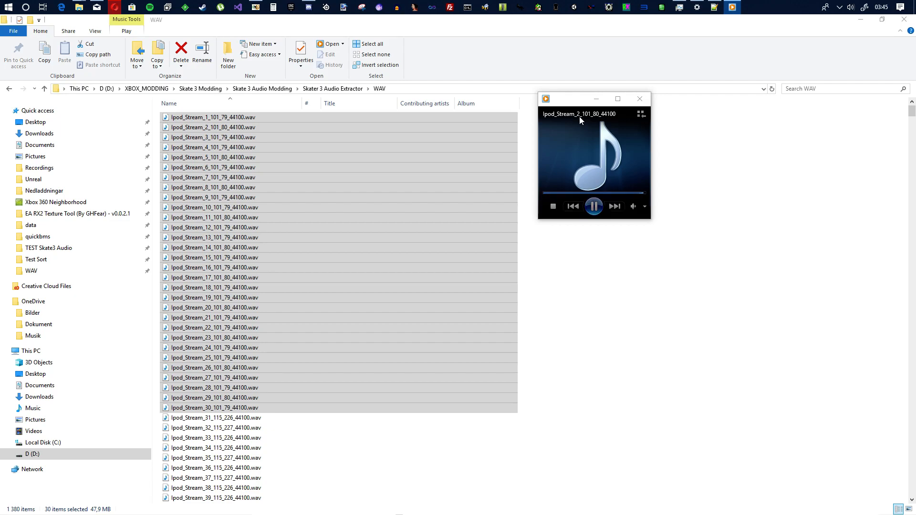
pyautogui.click(615, 206)
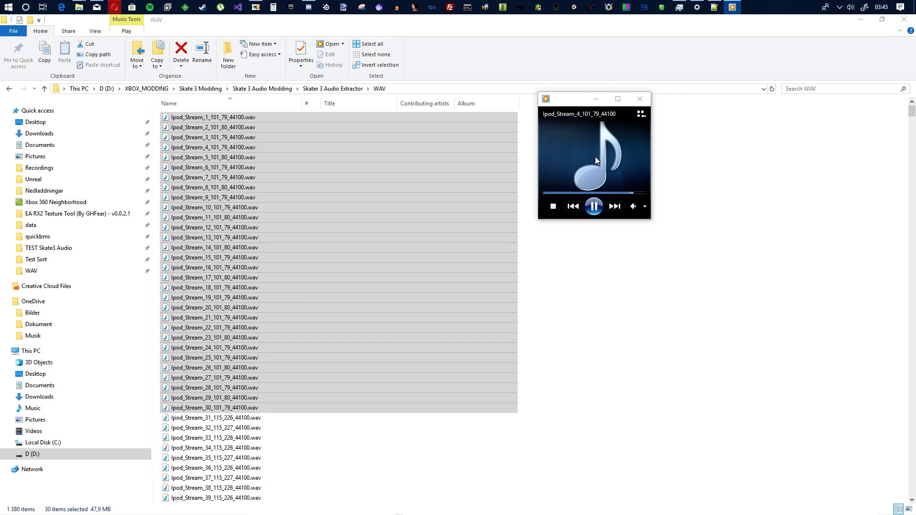
pyautogui.click(615, 206)
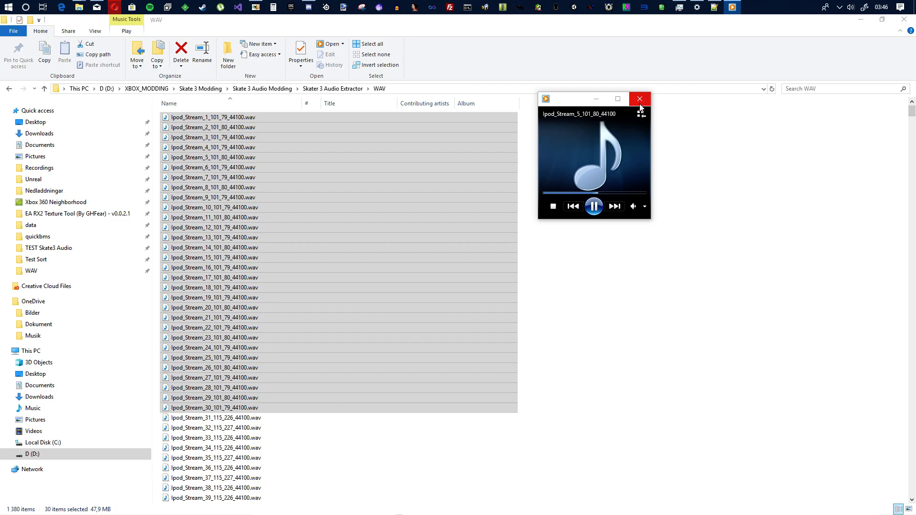
pyautogui.moveTo(640, 99)
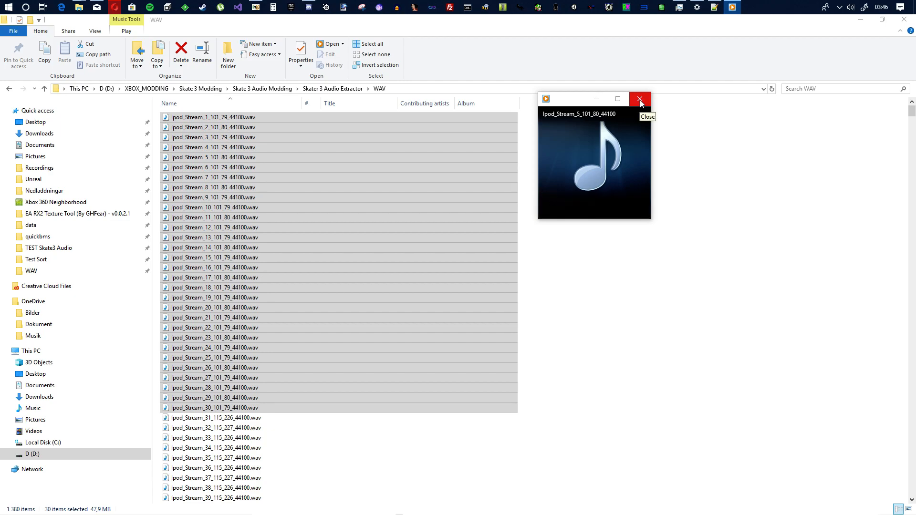
pyautogui.click(640, 98)
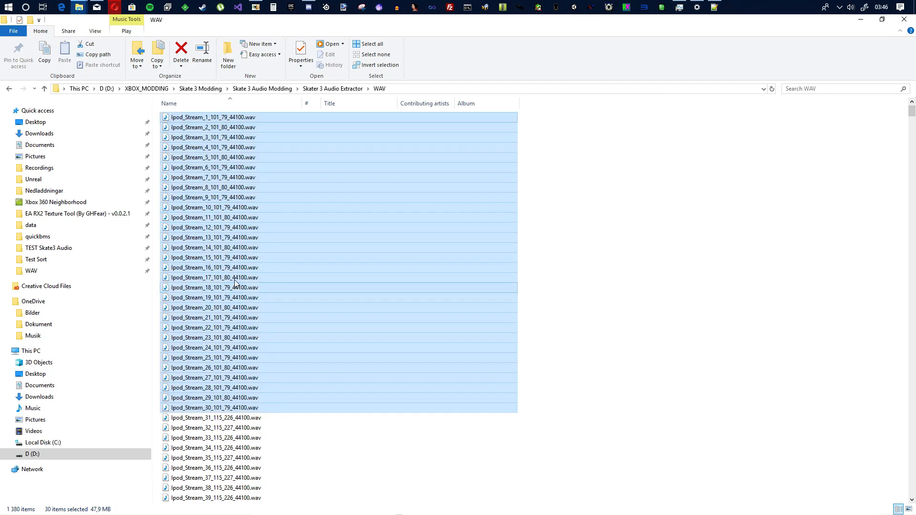
# Browse individual WAV segment files, then return to the Skater 3 Audio Extractor folder.
pyautogui.scroll(-3)
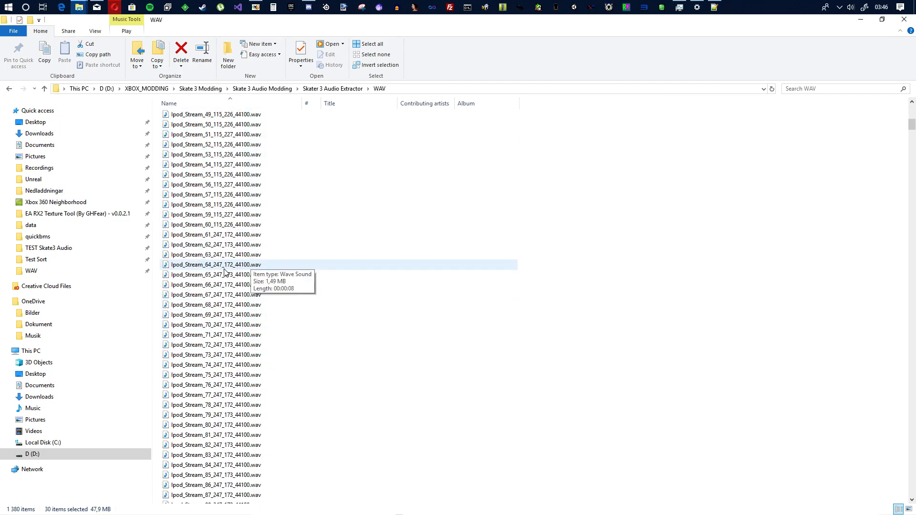
pyautogui.click(215, 235)
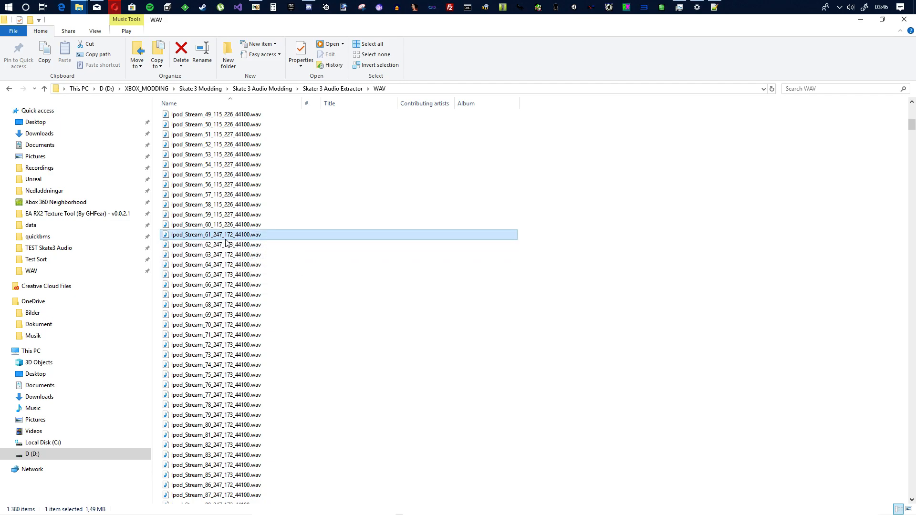
pyautogui.moveTo(343, 275)
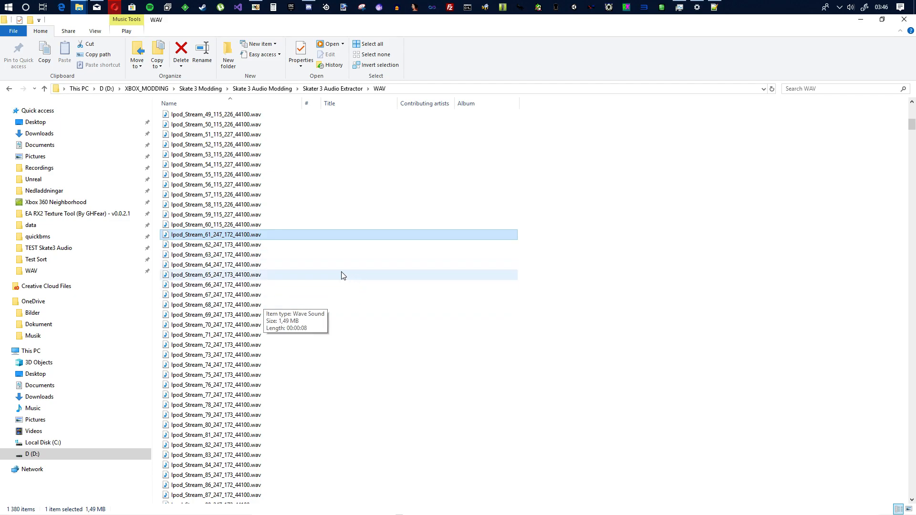
pyautogui.scroll(-3)
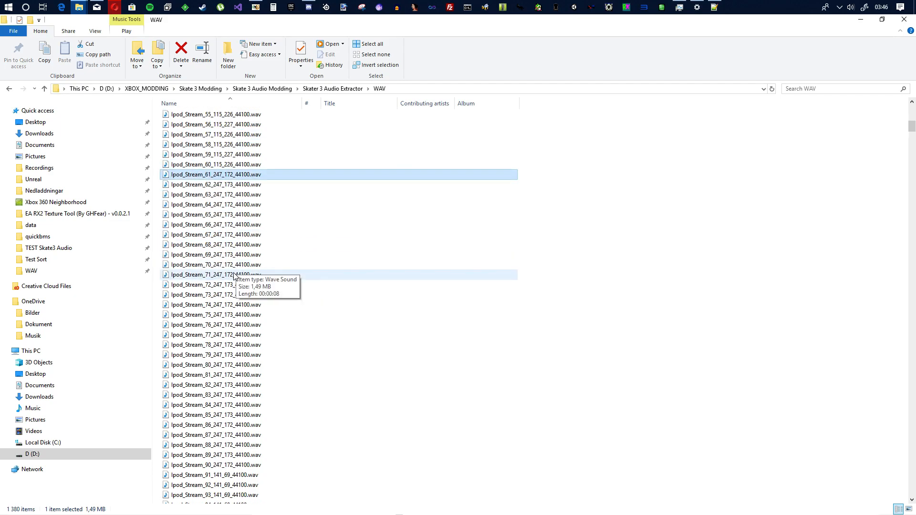
pyautogui.moveTo(204, 144)
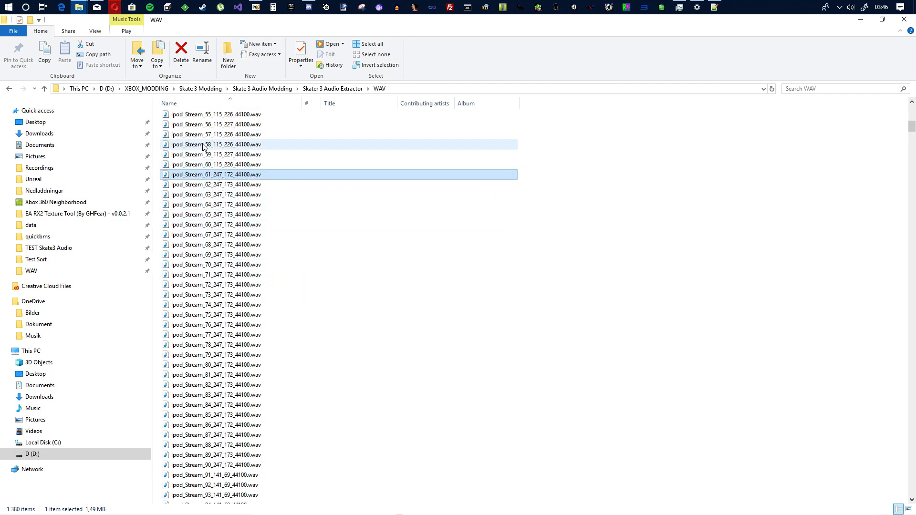
pyautogui.click(221, 174)
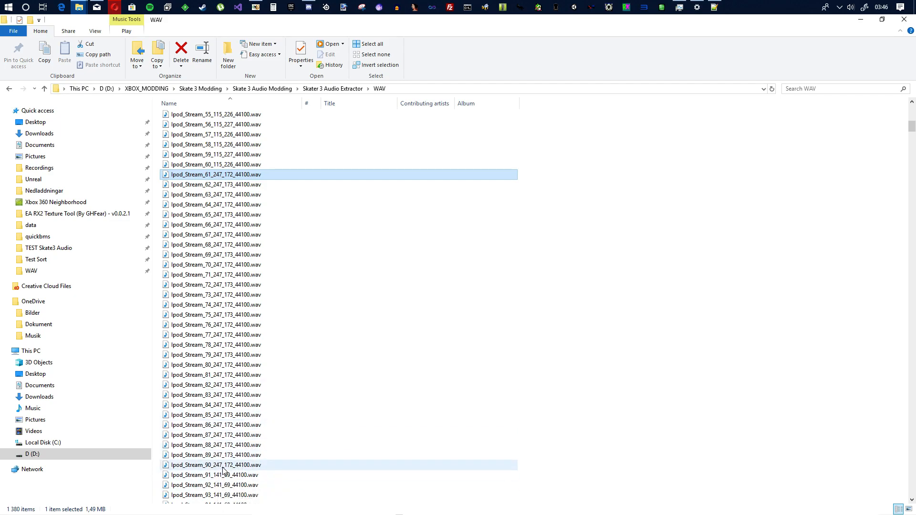
pyautogui.moveTo(224, 470)
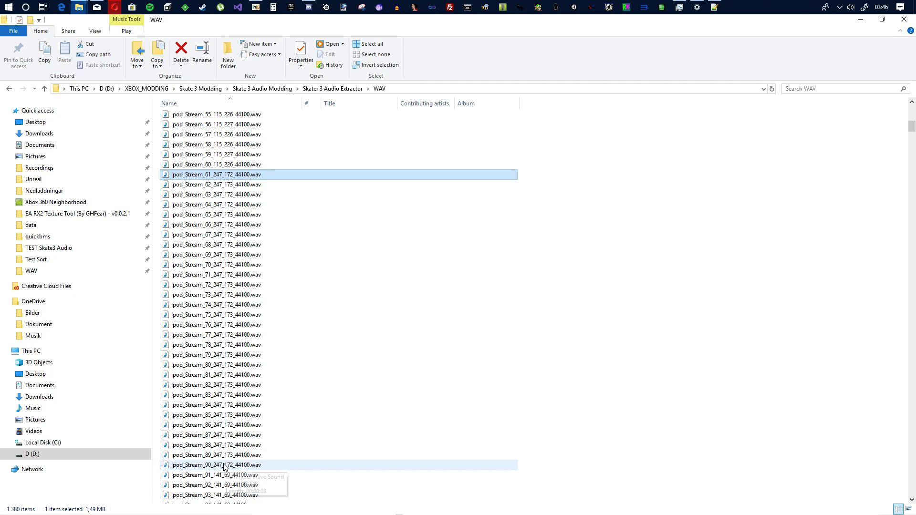
pyautogui.moveTo(295, 415)
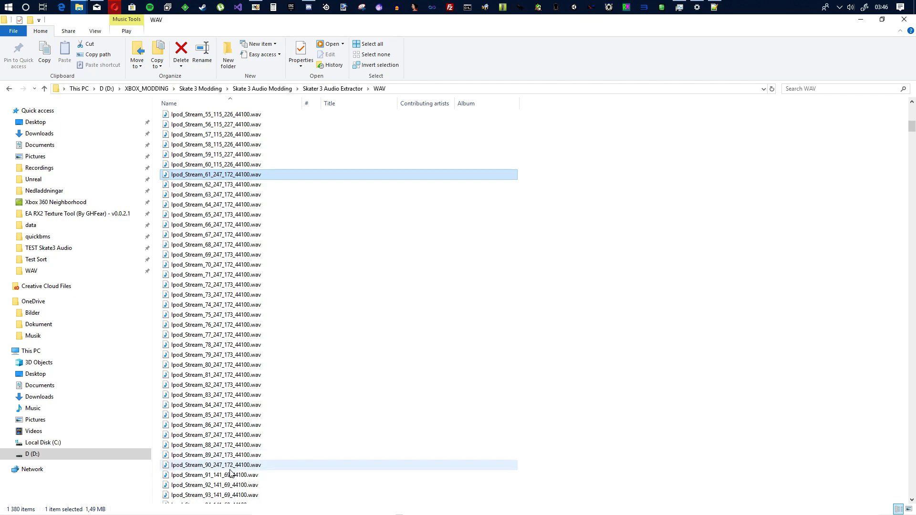
pyautogui.moveTo(238, 258)
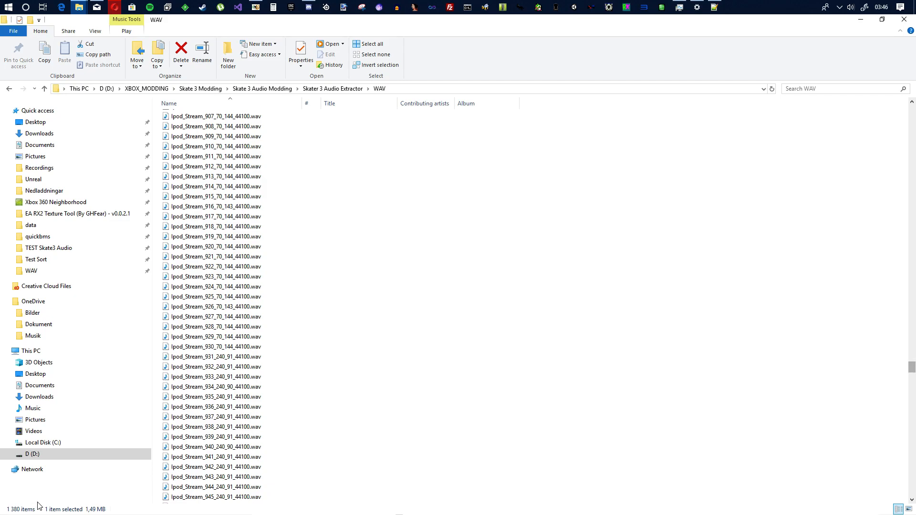
pyautogui.click(215, 156)
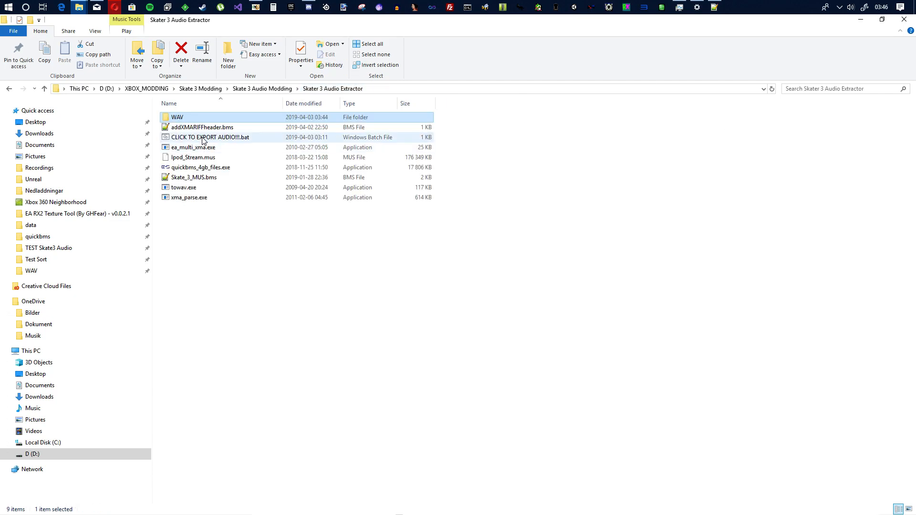
pyautogui.rightClick(177, 117)
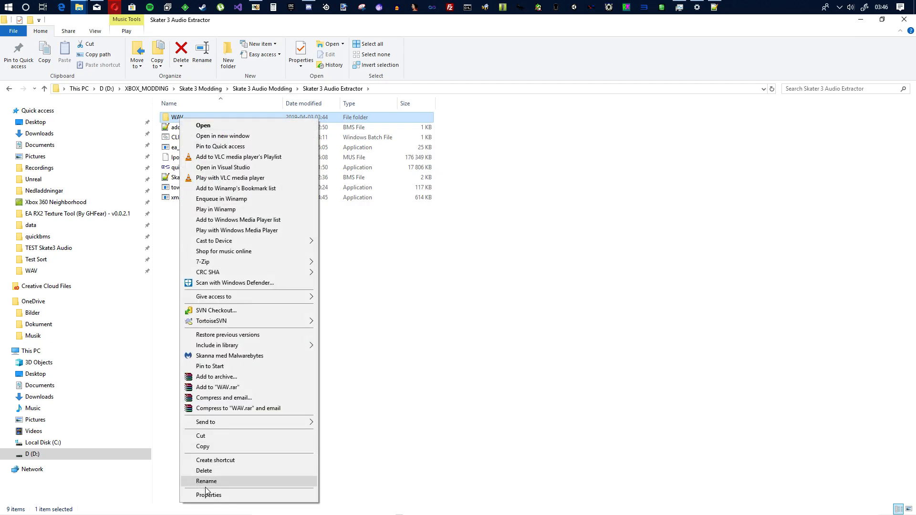
pyautogui.click(208, 494)
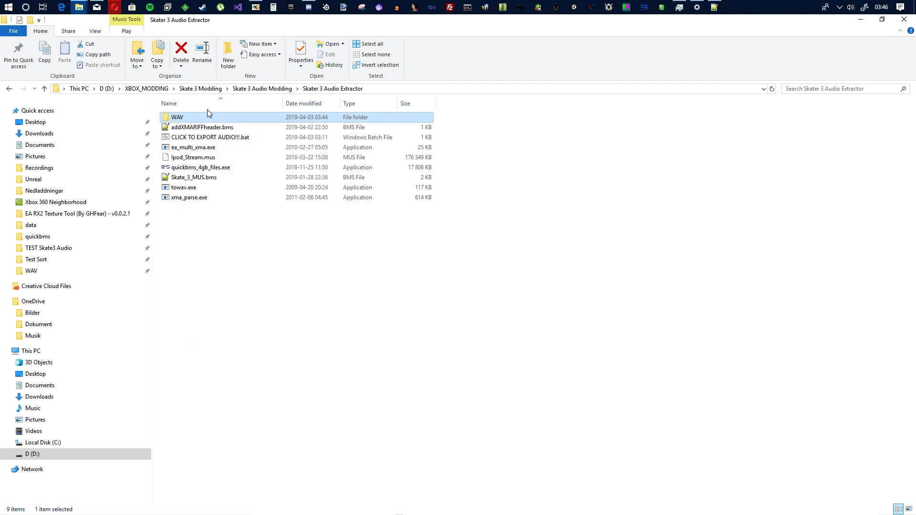
pyautogui.moveTo(178, 120)
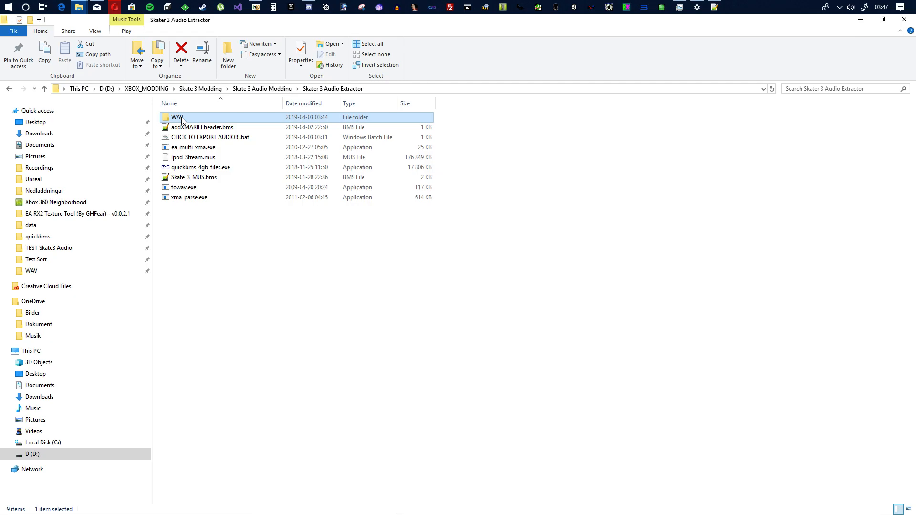
pyautogui.moveTo(182, 120)
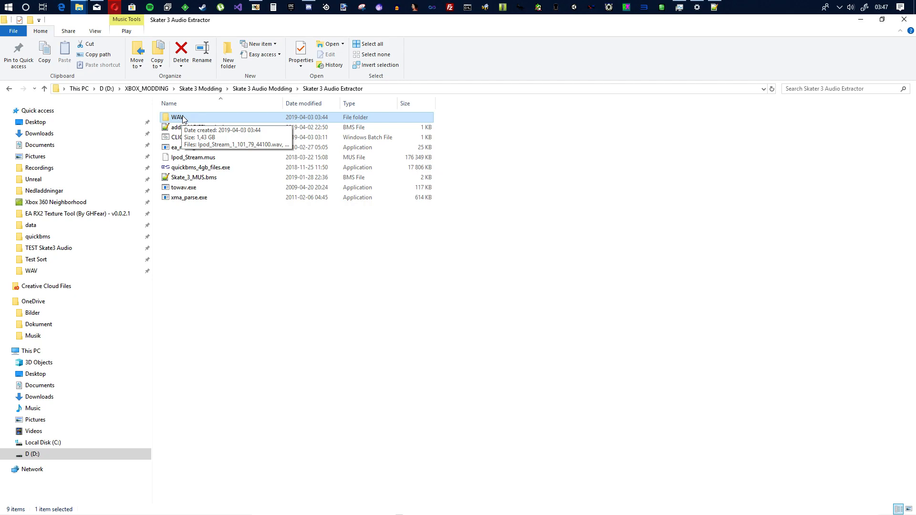
pyautogui.moveTo(254, 130)
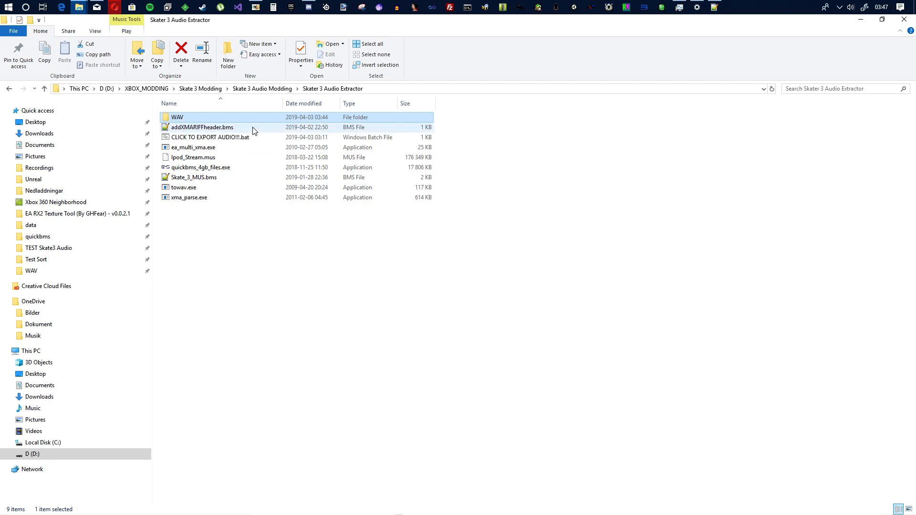
pyautogui.moveTo(533, 232)
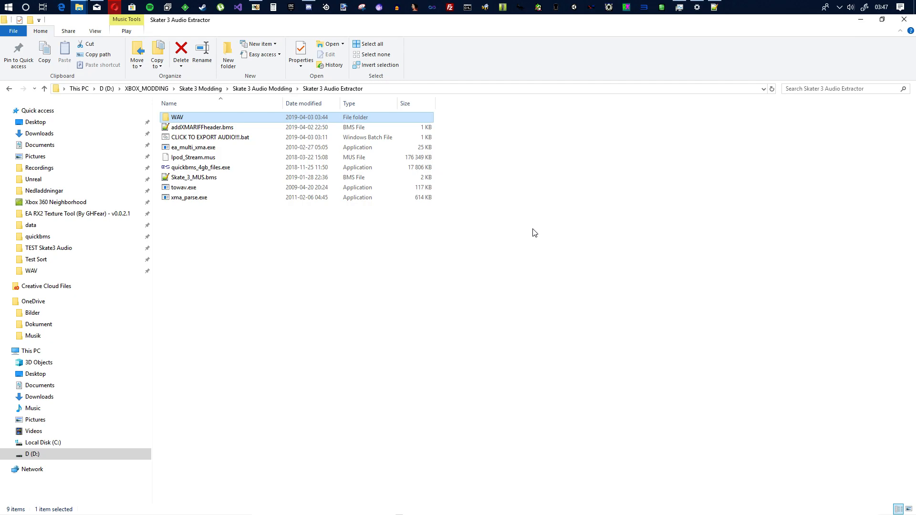
pyautogui.moveTo(527, 222)
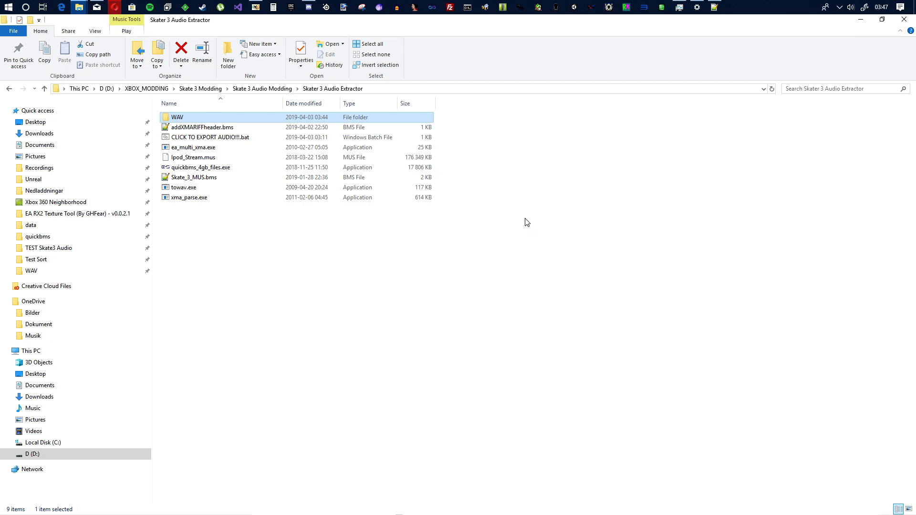
pyautogui.moveTo(514, 215)
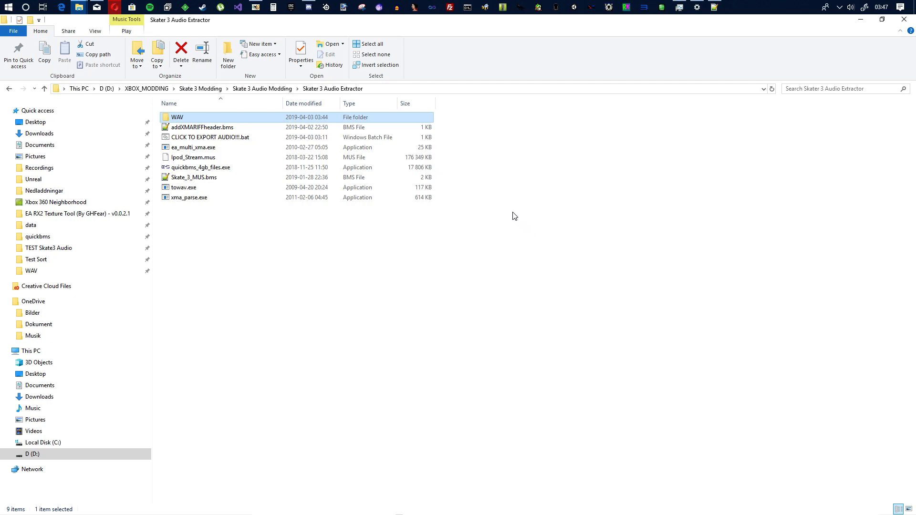
pyautogui.moveTo(506, 215)
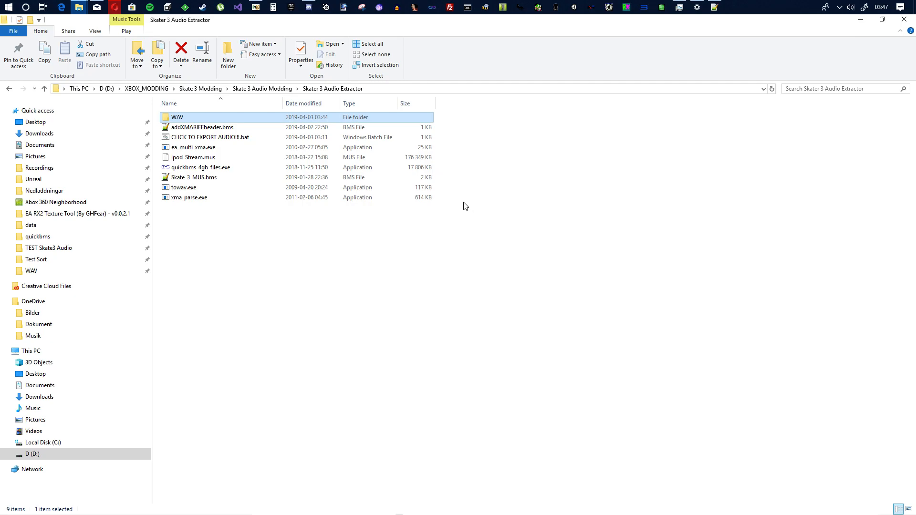
pyautogui.moveTo(461, 207)
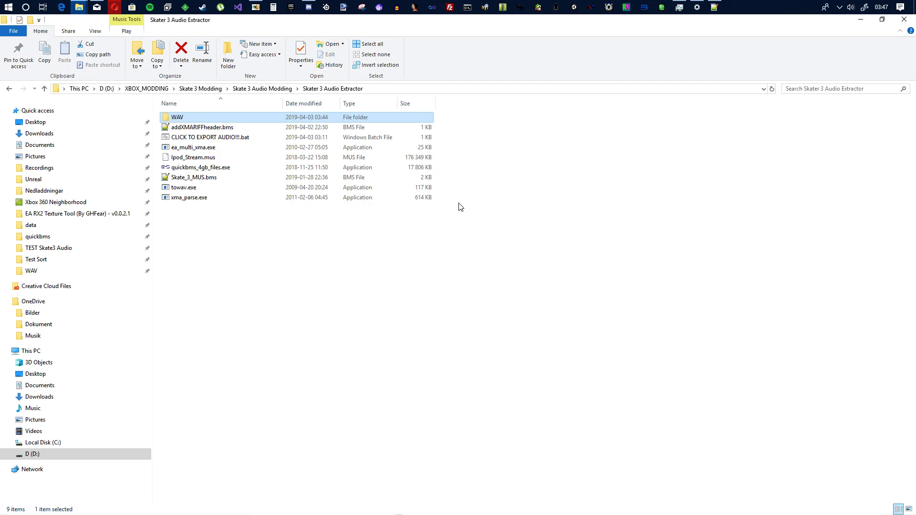